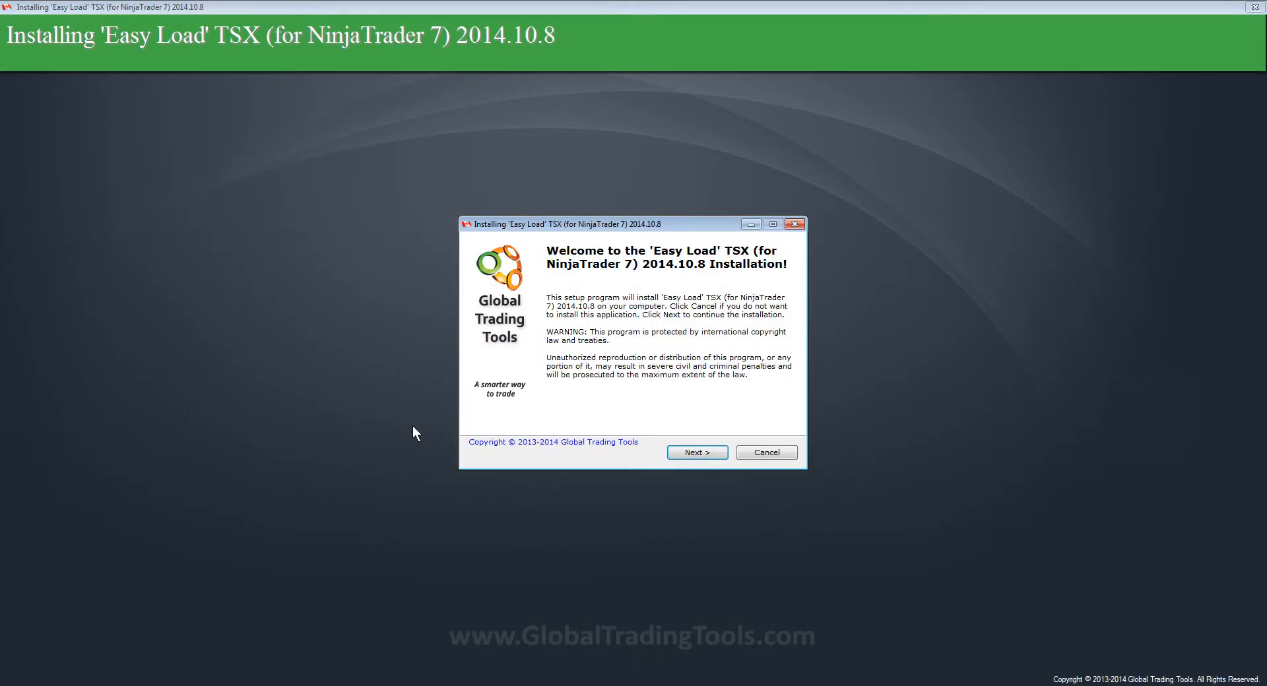
Advance past the welcome and requirements pages, accept the license terms, and continue to password verification.
click(697, 452)
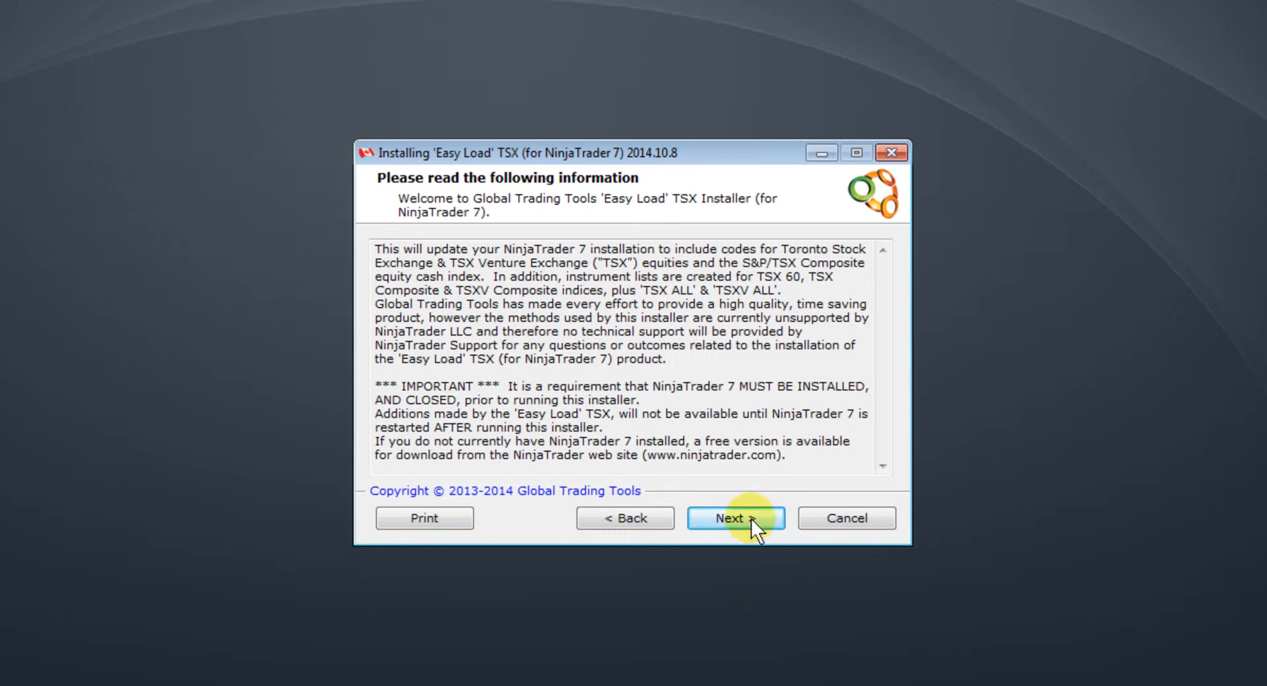
click(734, 517)
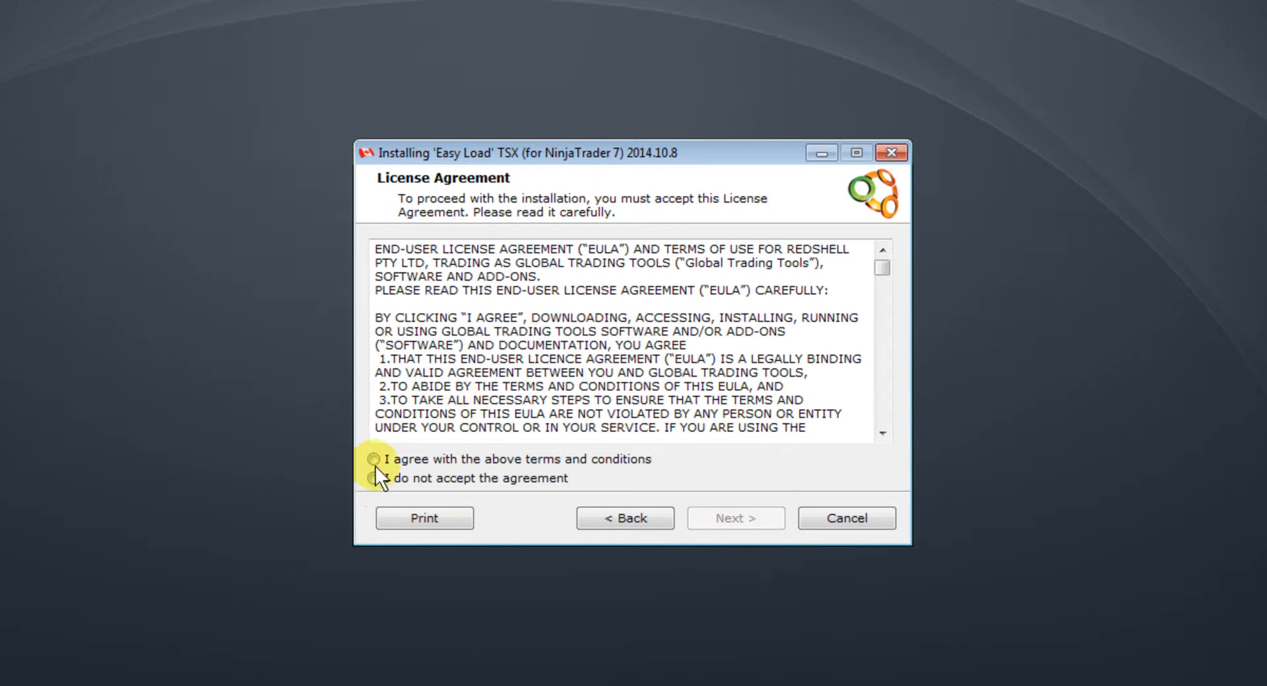
click(377, 460)
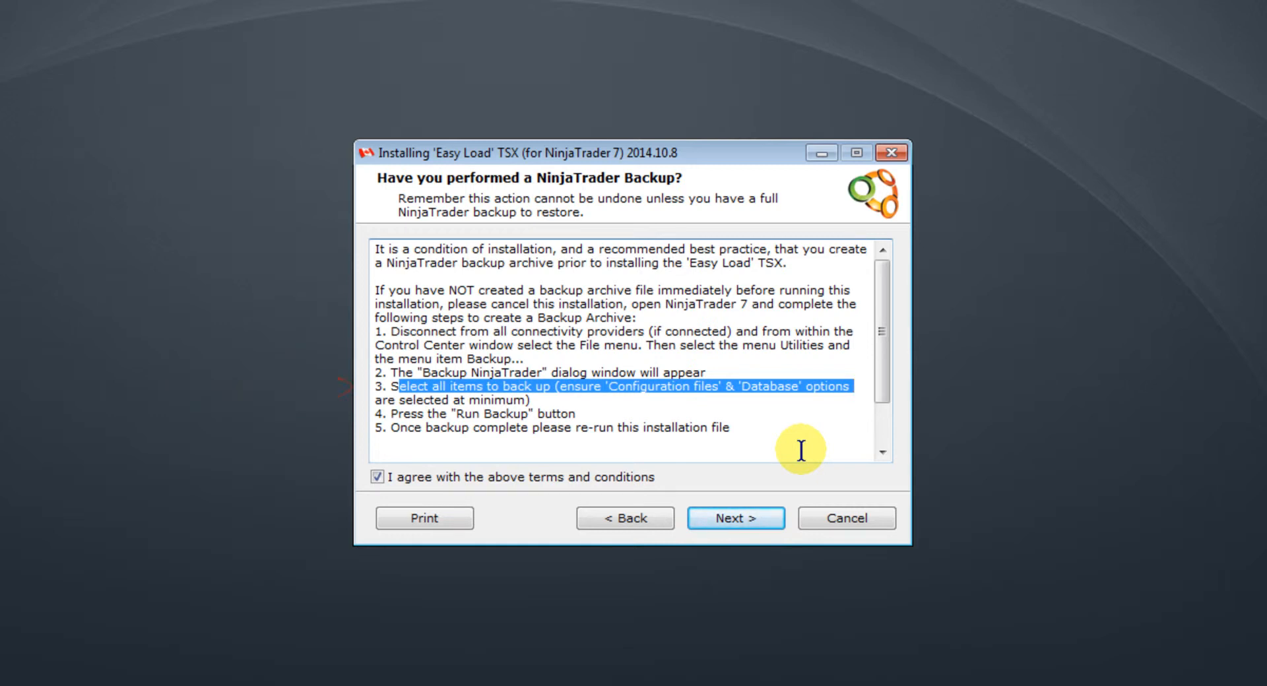
click(735, 518)
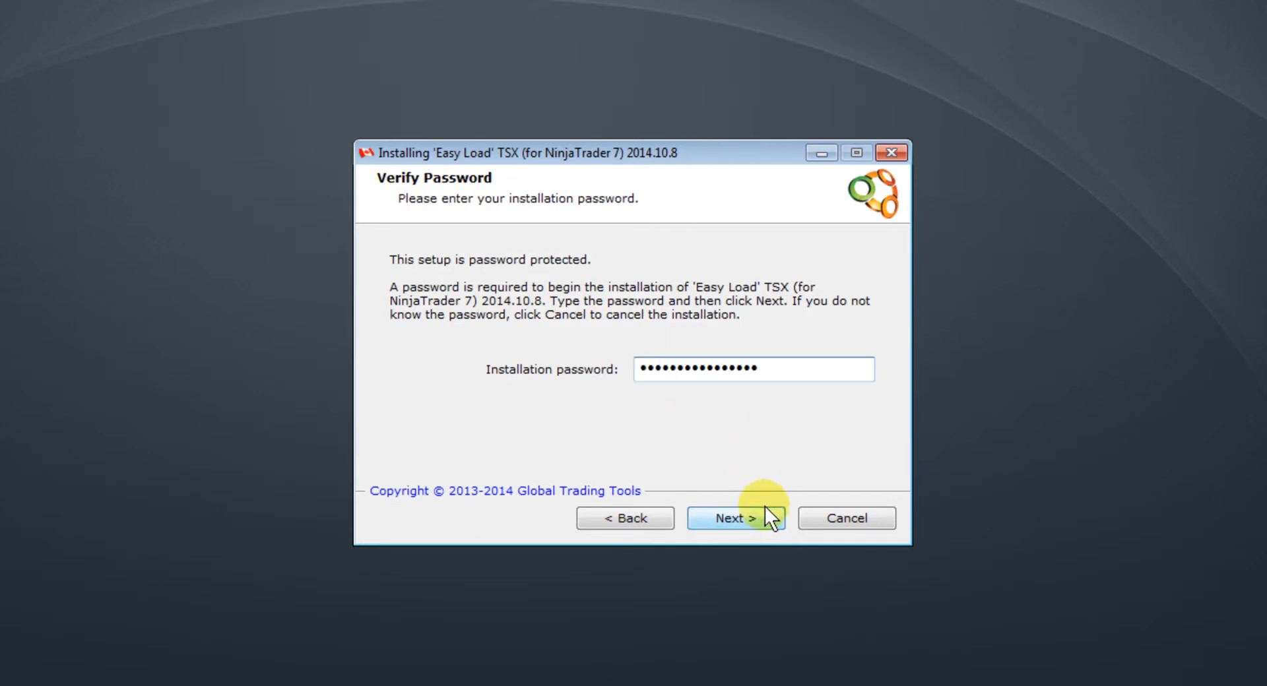
Submit the password and install both Toronto Stock Exchange and TSX Venture Exchange codes.
click(734, 518)
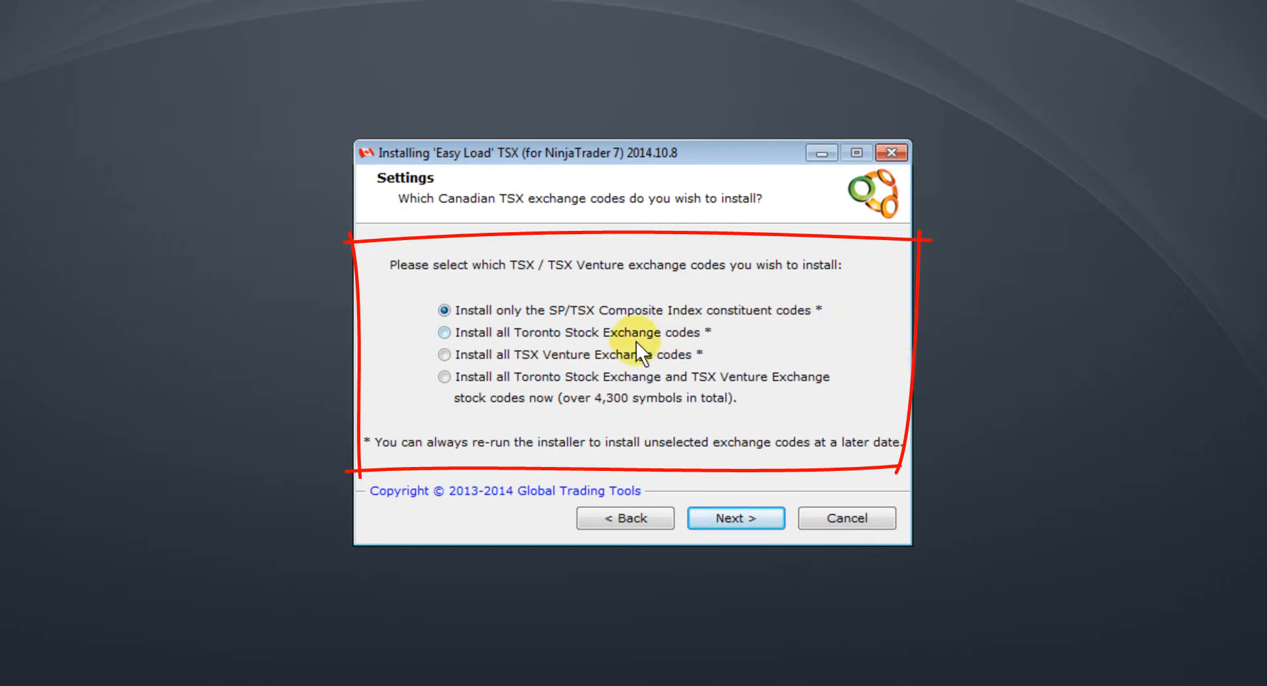
click(444, 332)
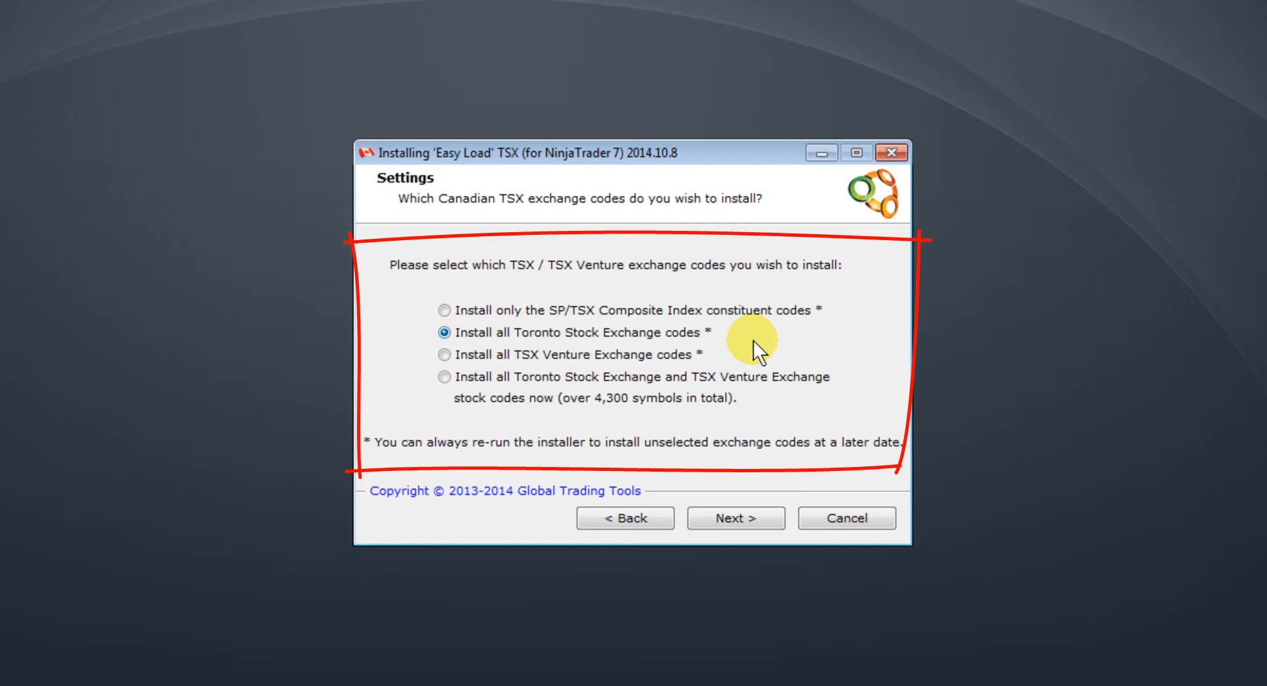
click(444, 355)
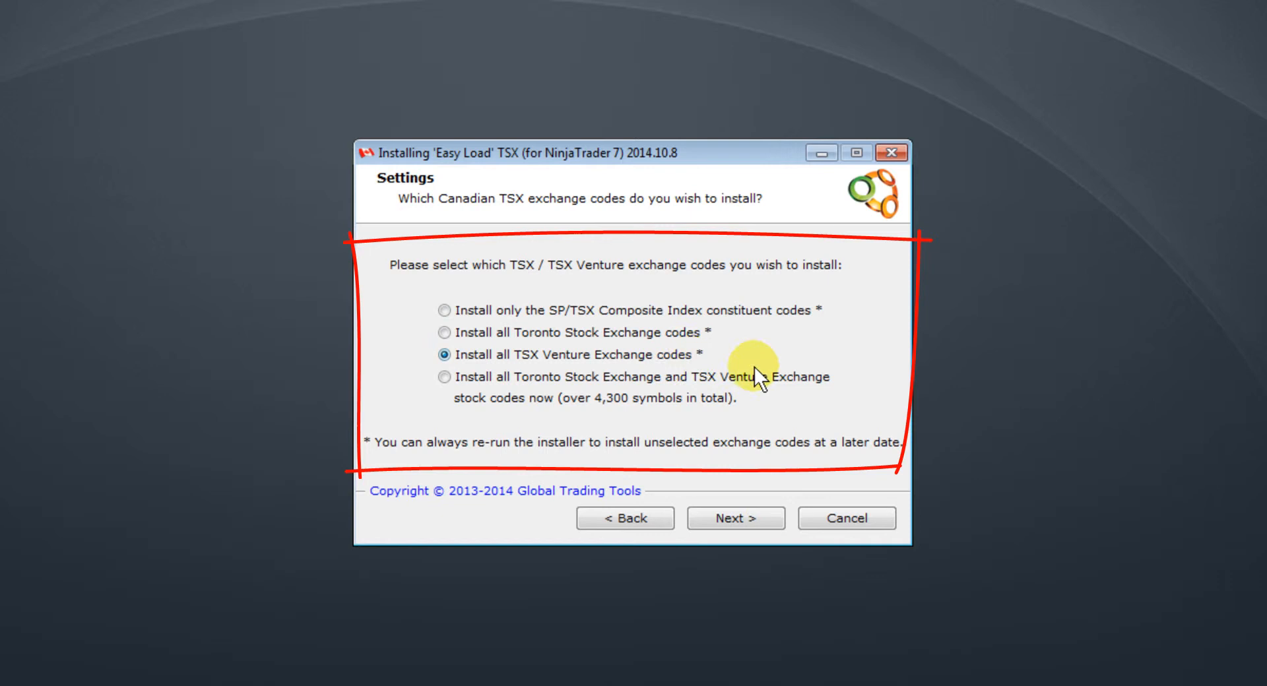
click(444, 310)
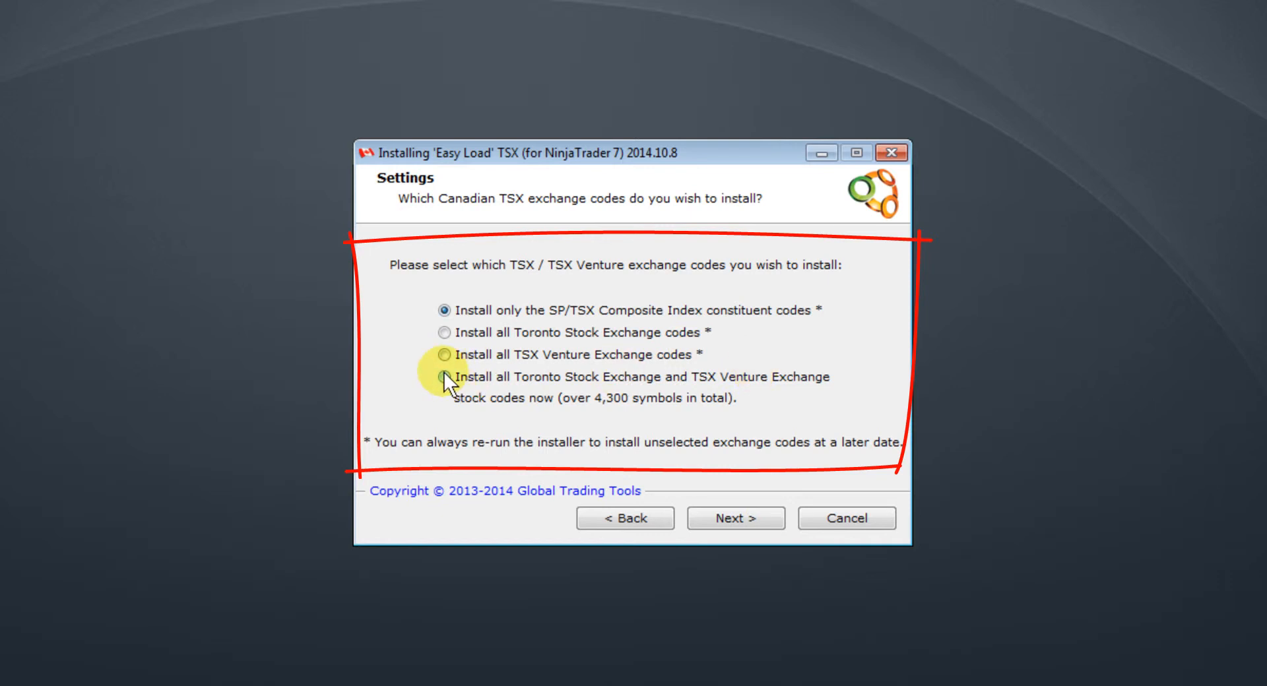
click(444, 377)
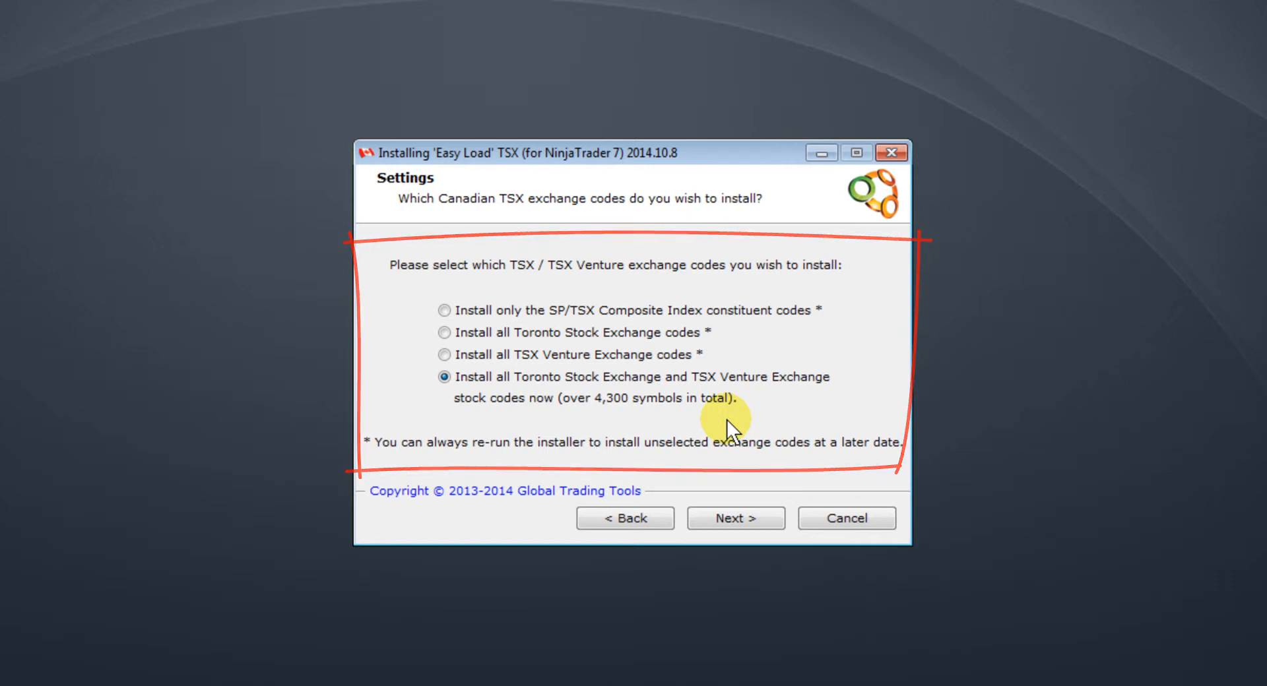
click(734, 518)
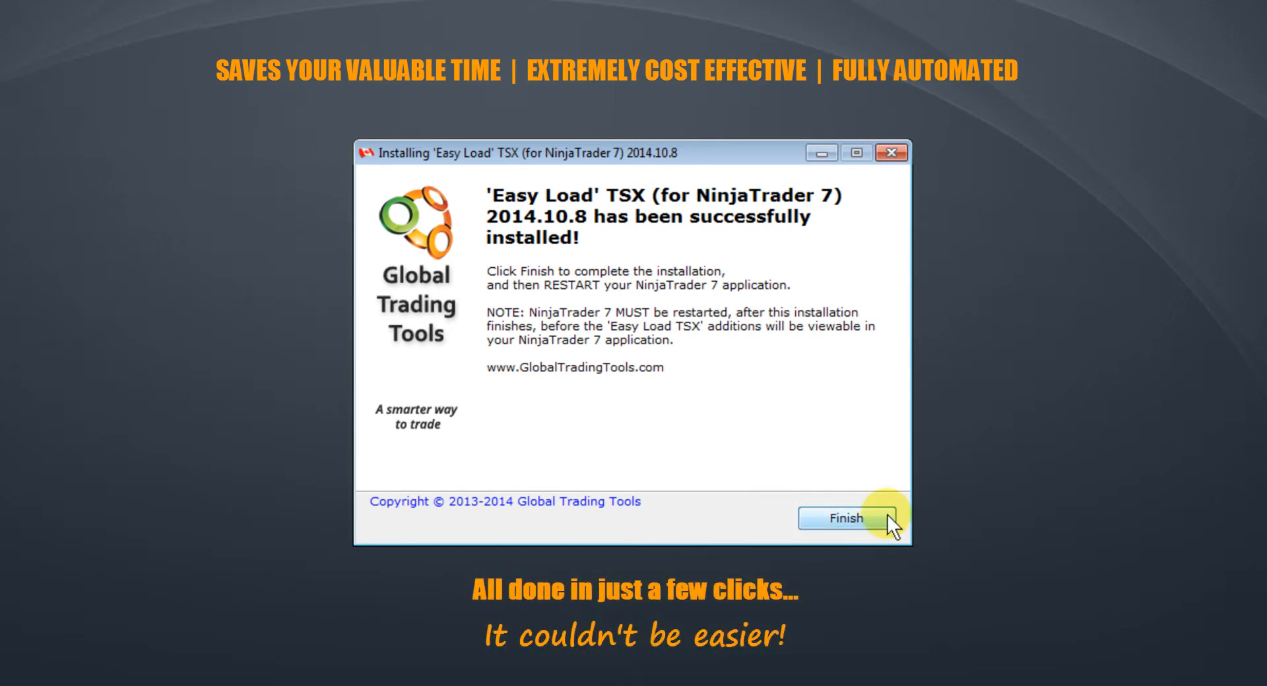
Finish and close the Easy Load TSX Installer.
click(843, 518)
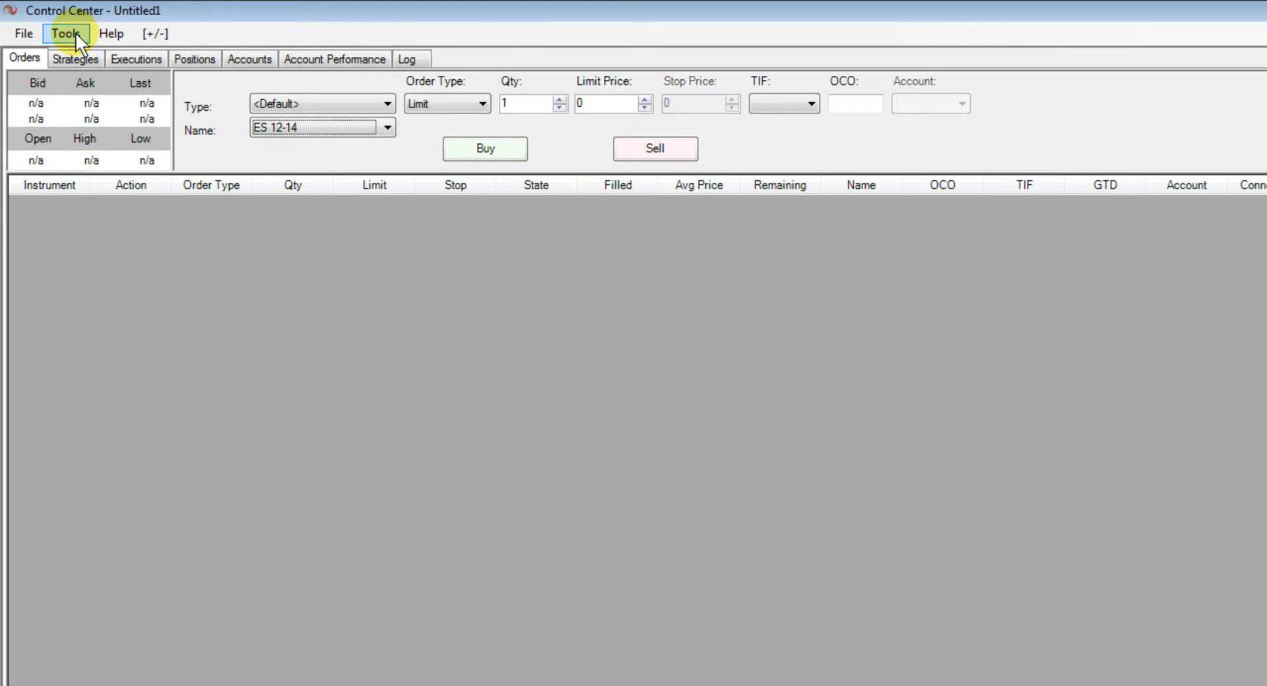
click(66, 33)
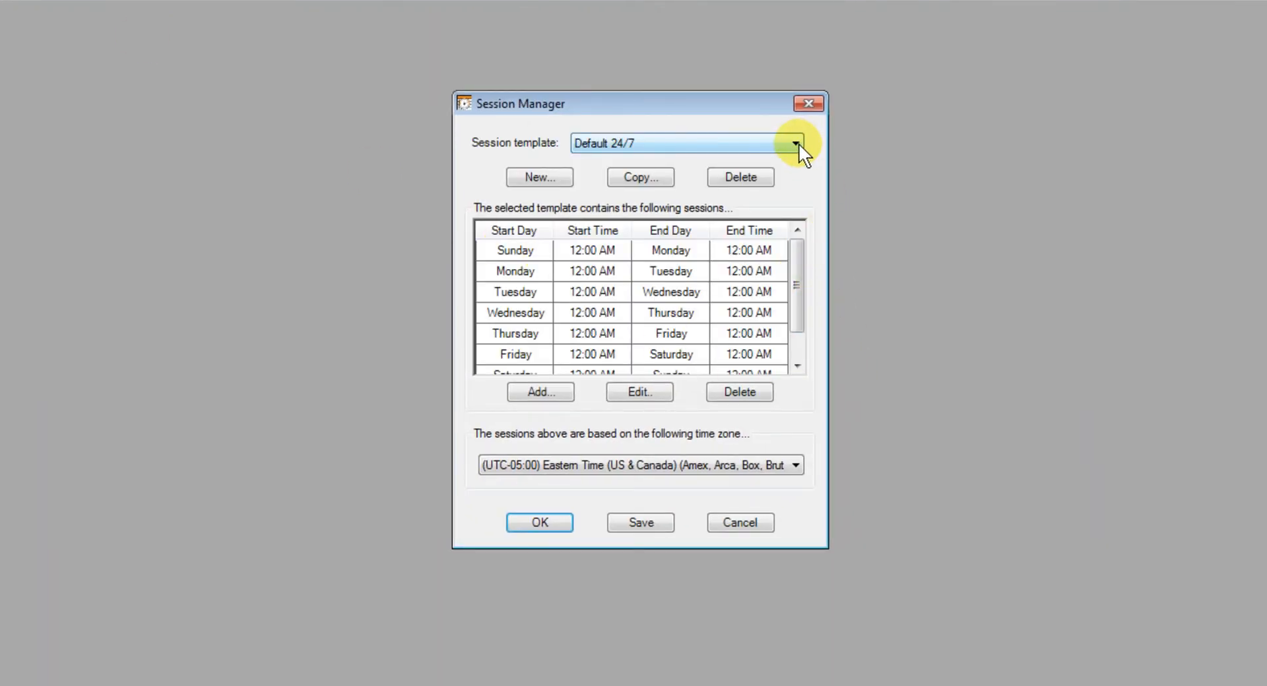
click(796, 143)
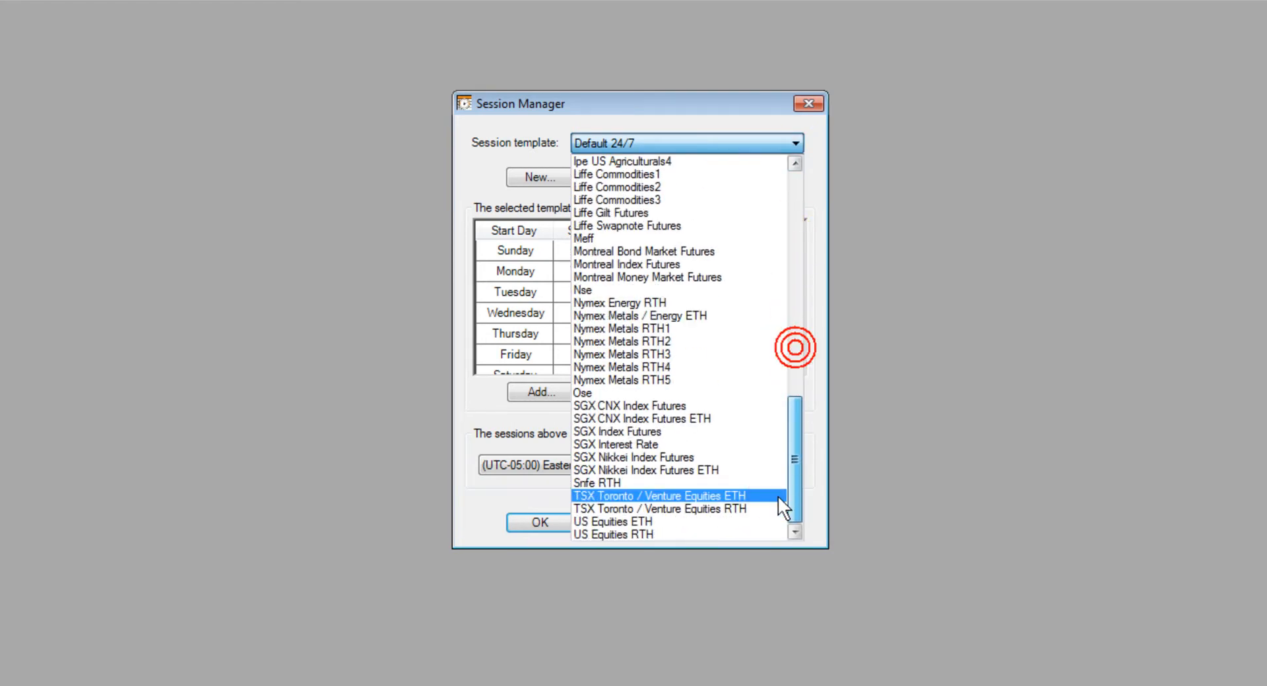
click(660, 509)
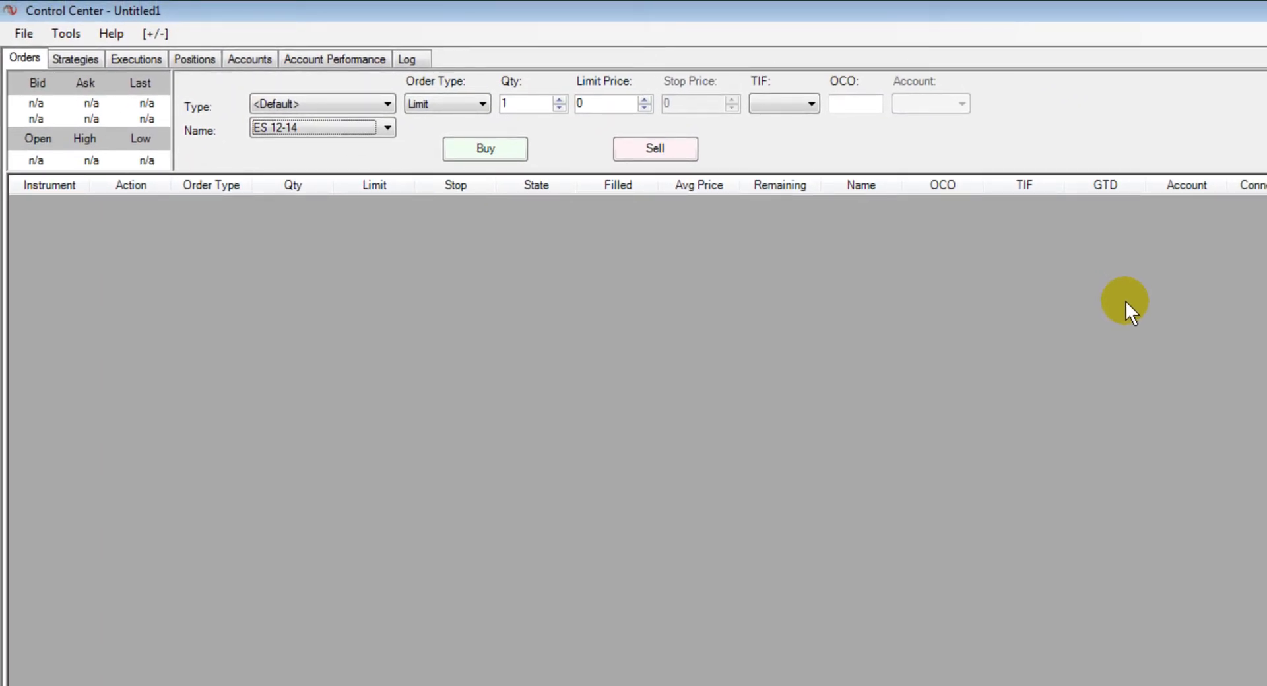
Search the Instrument Manager for names matching *_TSX and select ARX_TSX from the results.
click(65, 33)
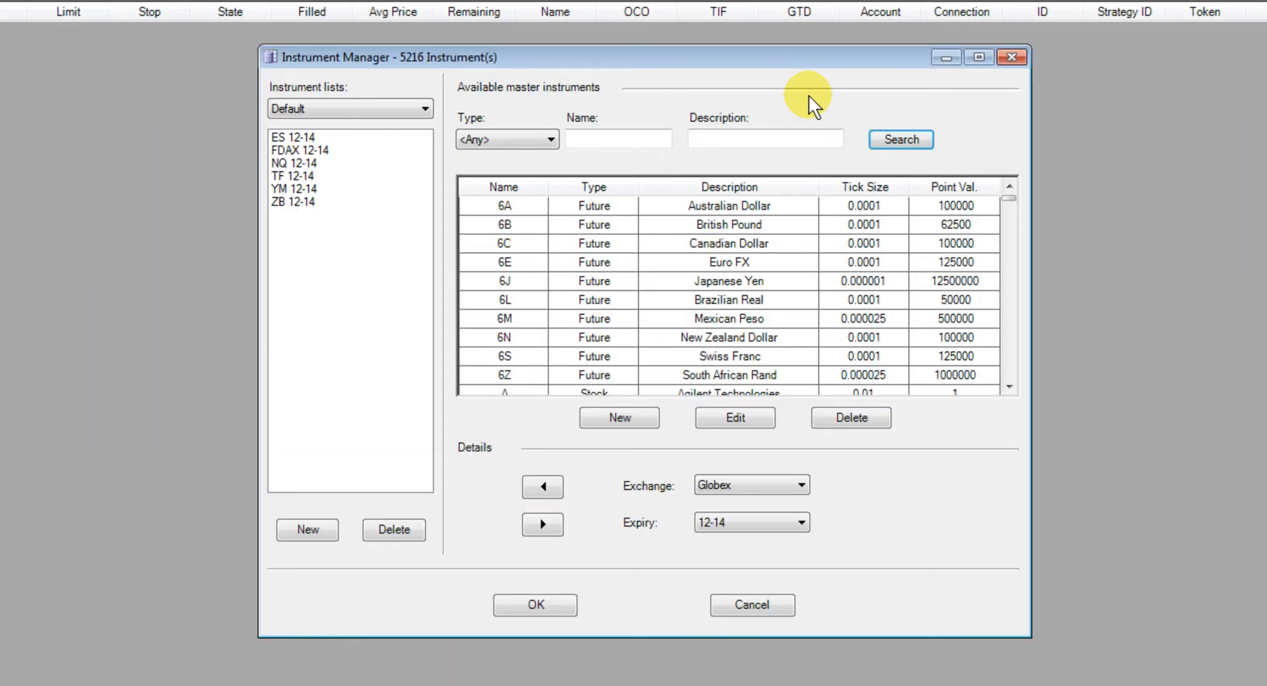
scroll(down, 3)
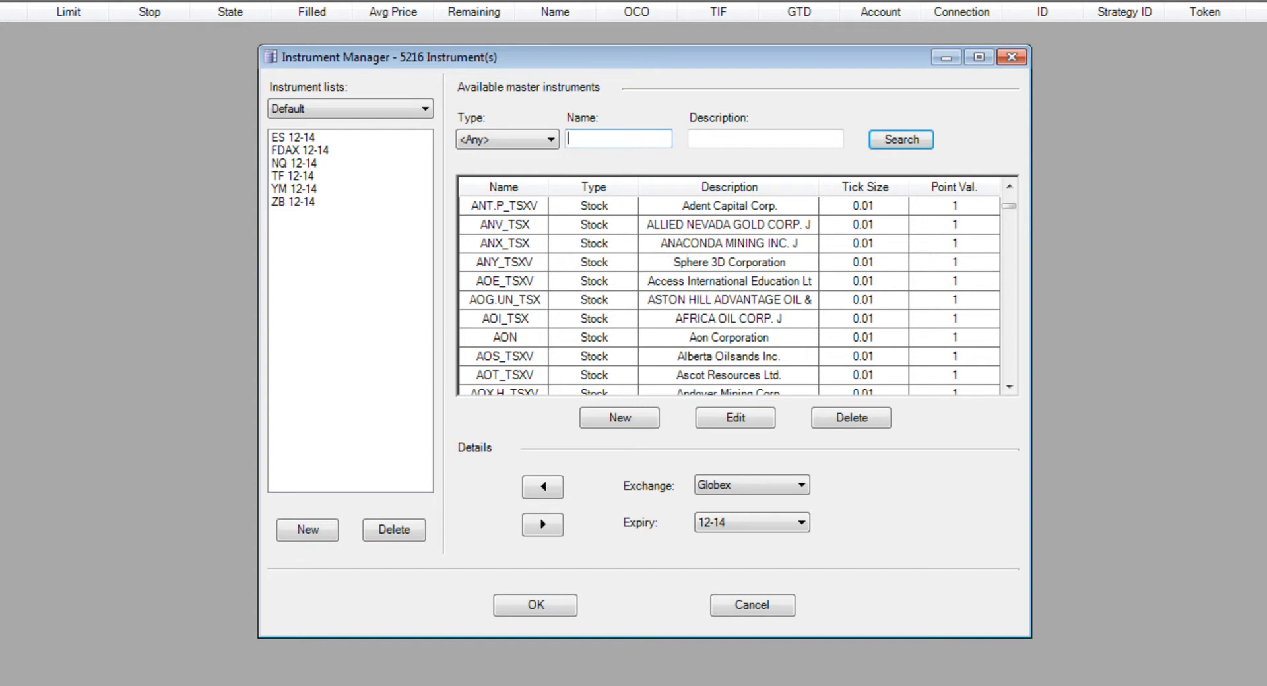
text(1)
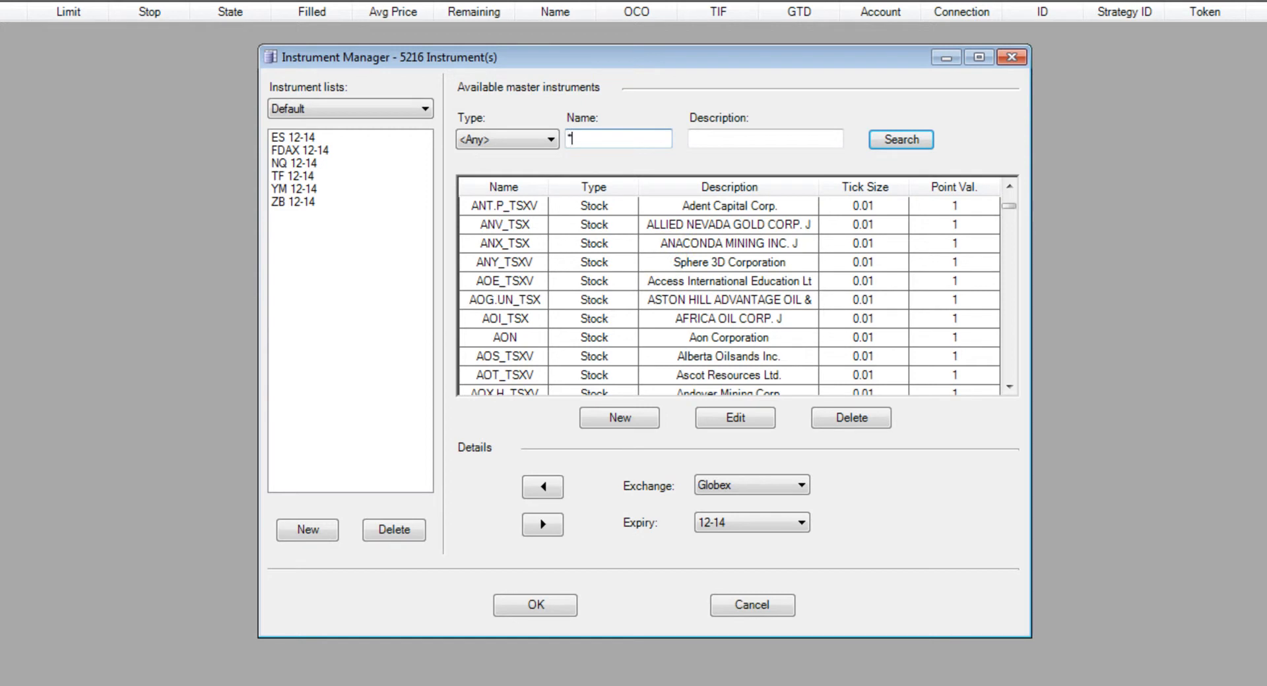
text(*_TSX)
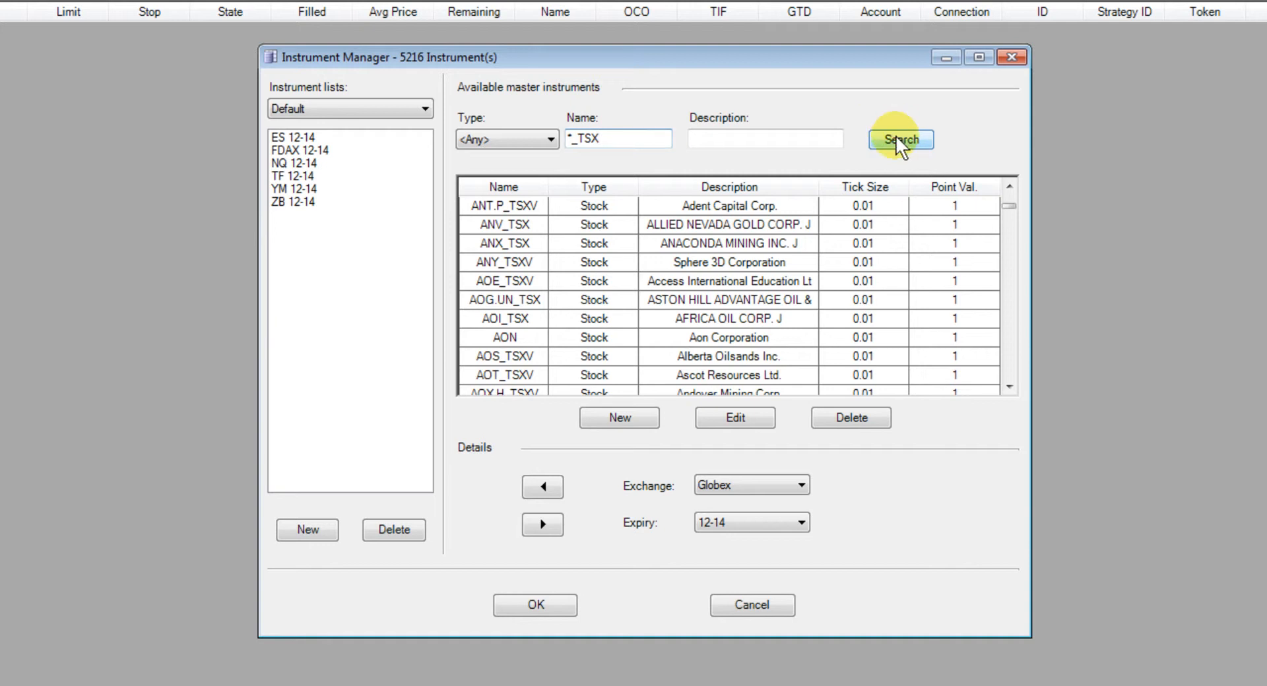
click(899, 139)
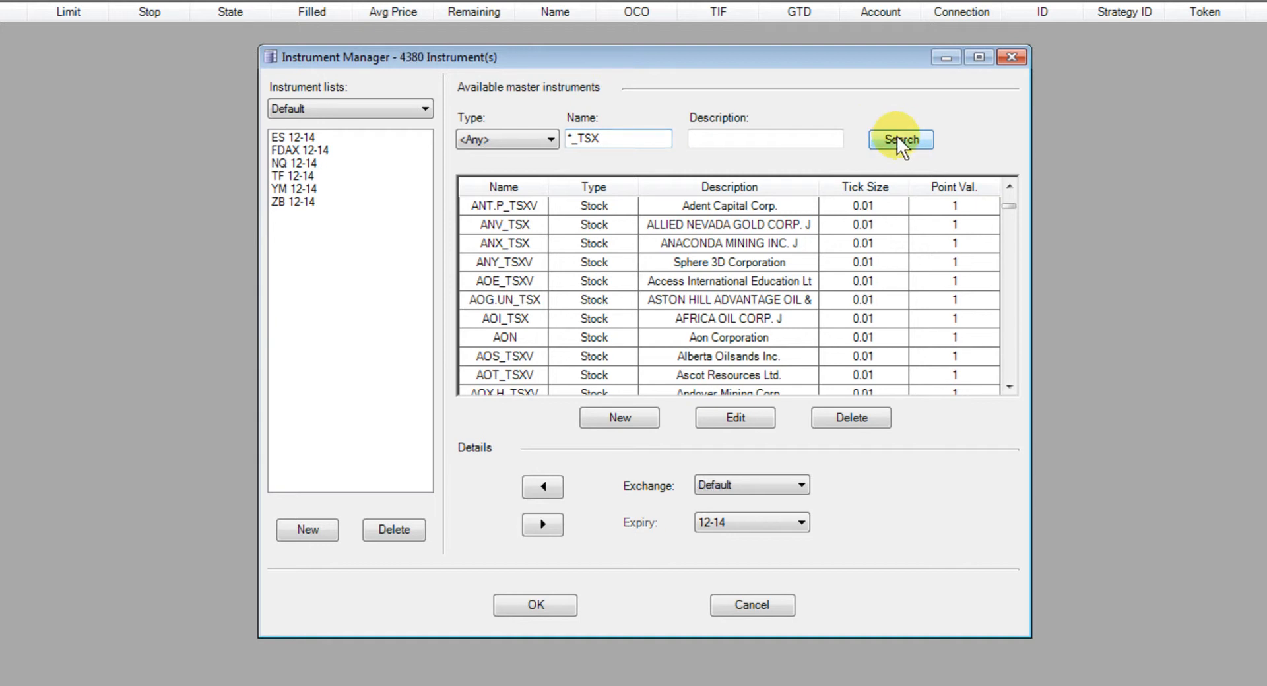
click(899, 139)
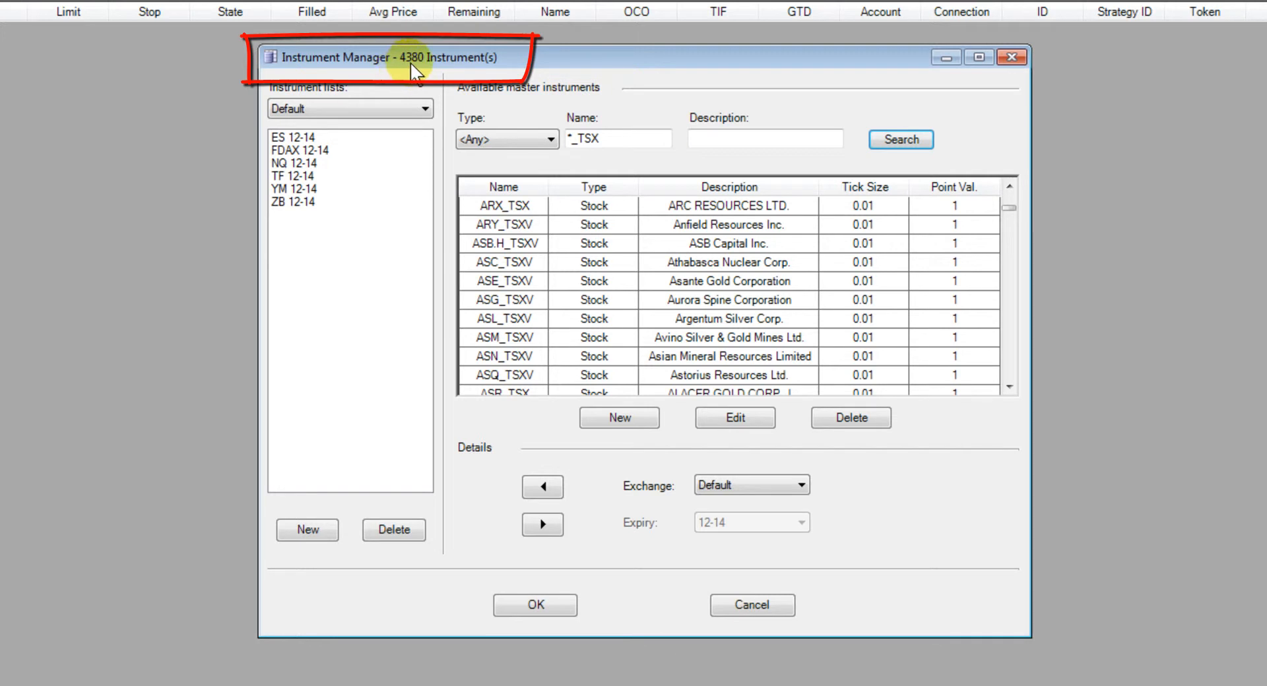
mouse_move(640, 107)
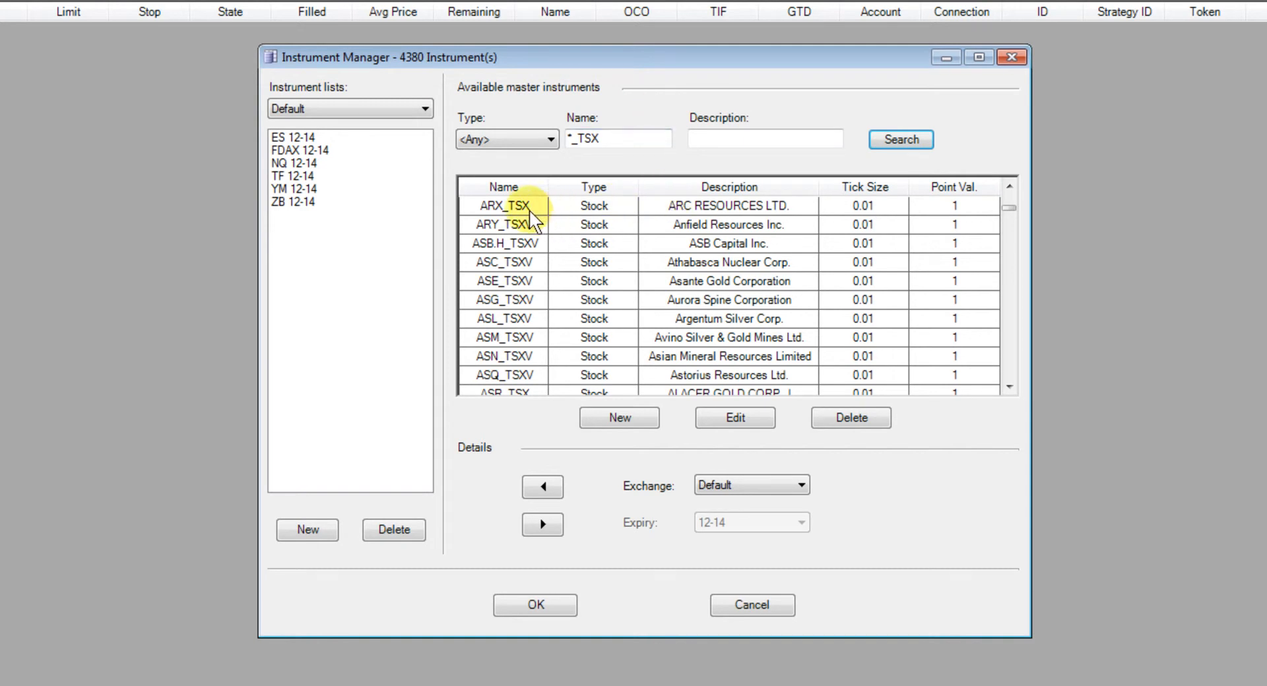
click(503, 205)
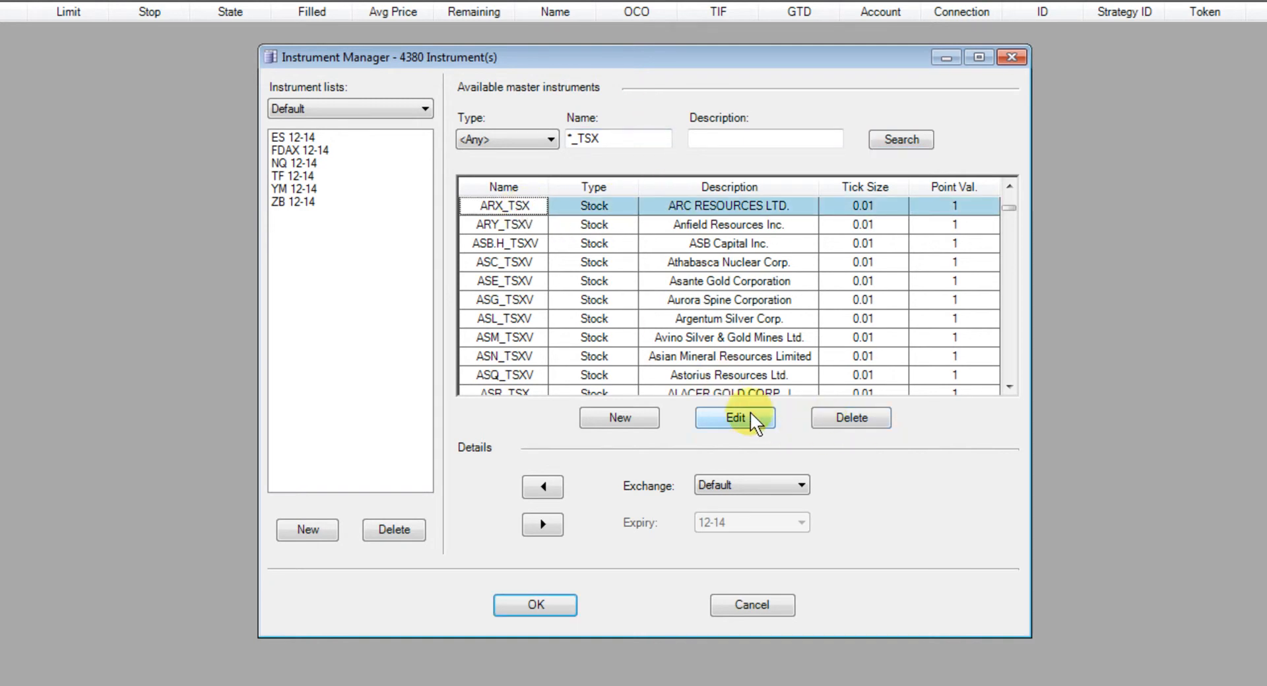
Open ARX_TSX in the Instrument Editor and view its Misc settings.
click(734, 417)
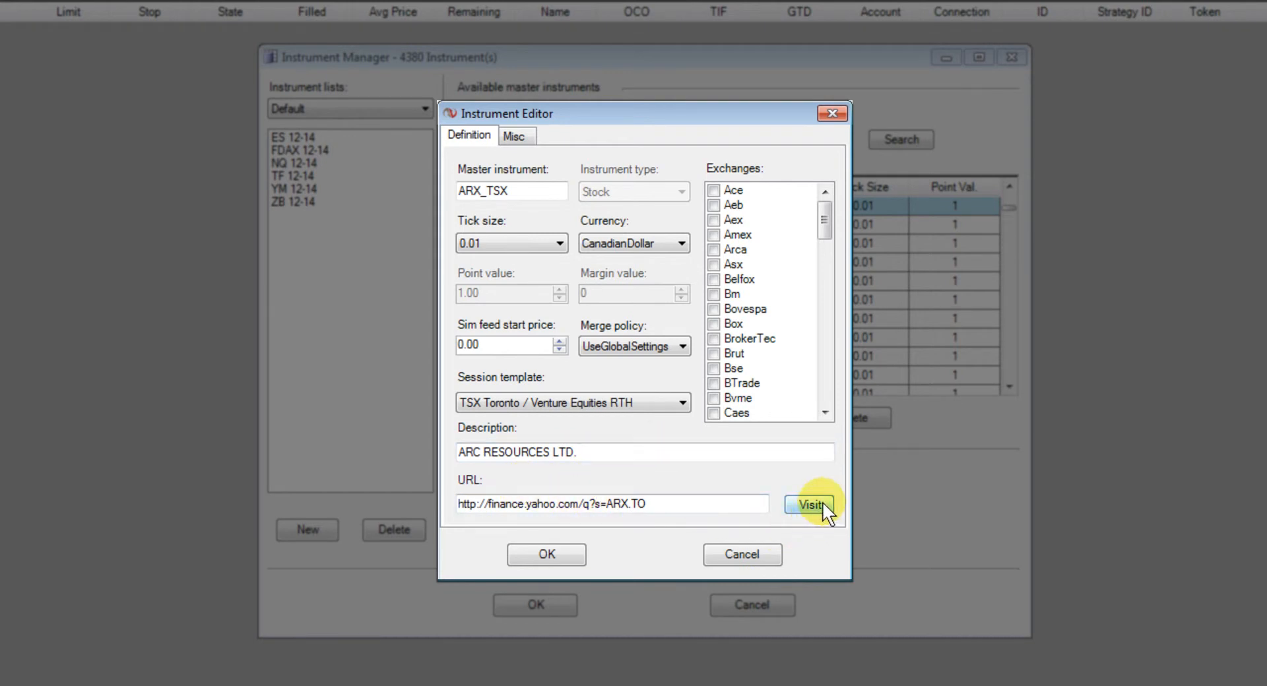
mouse_move(759, 448)
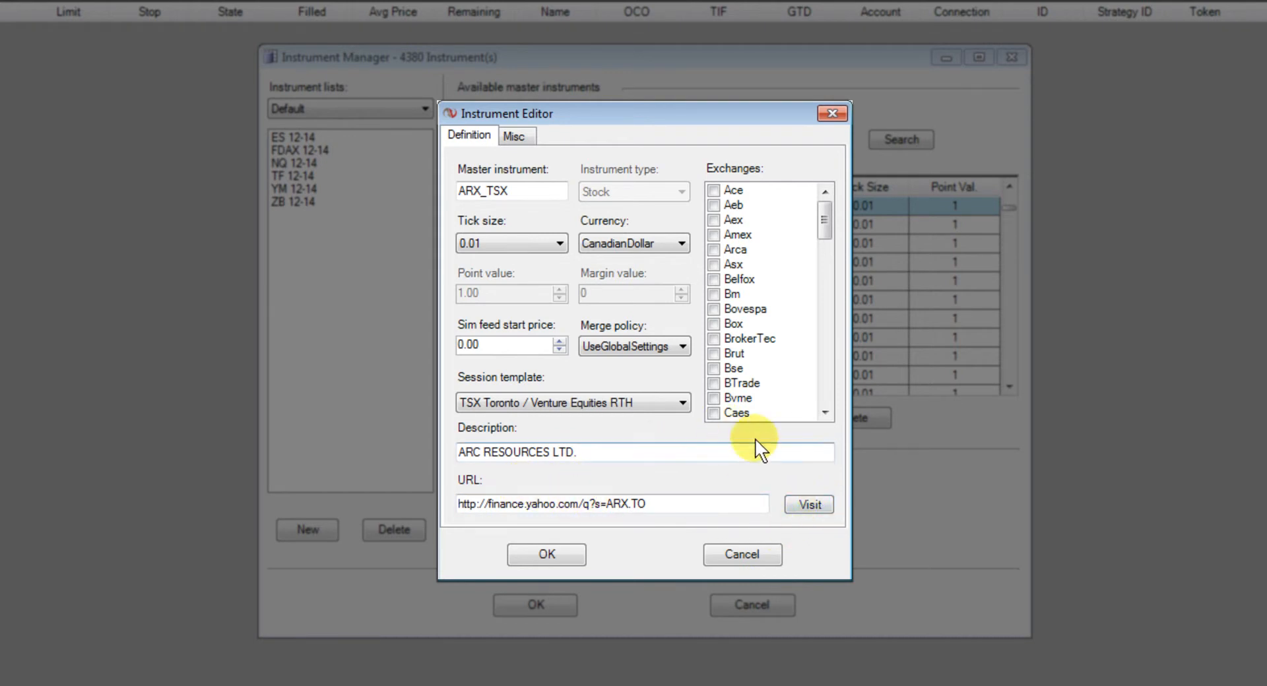
mouse_move(669, 481)
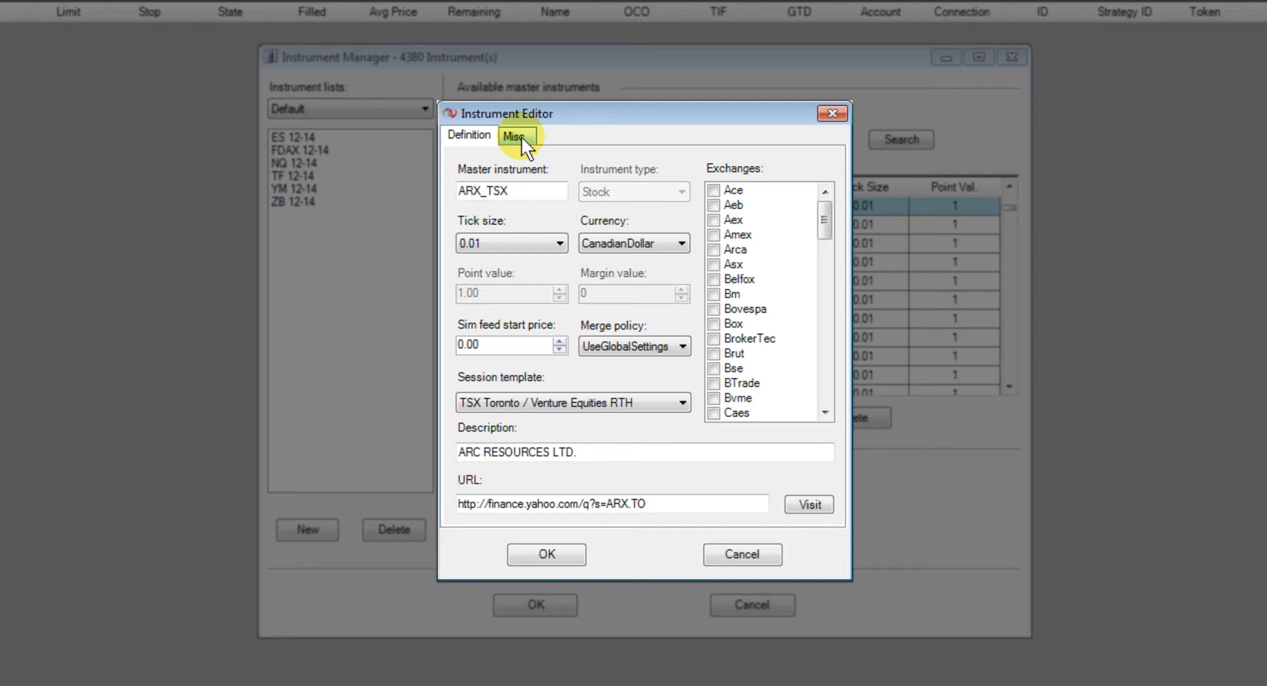
click(515, 135)
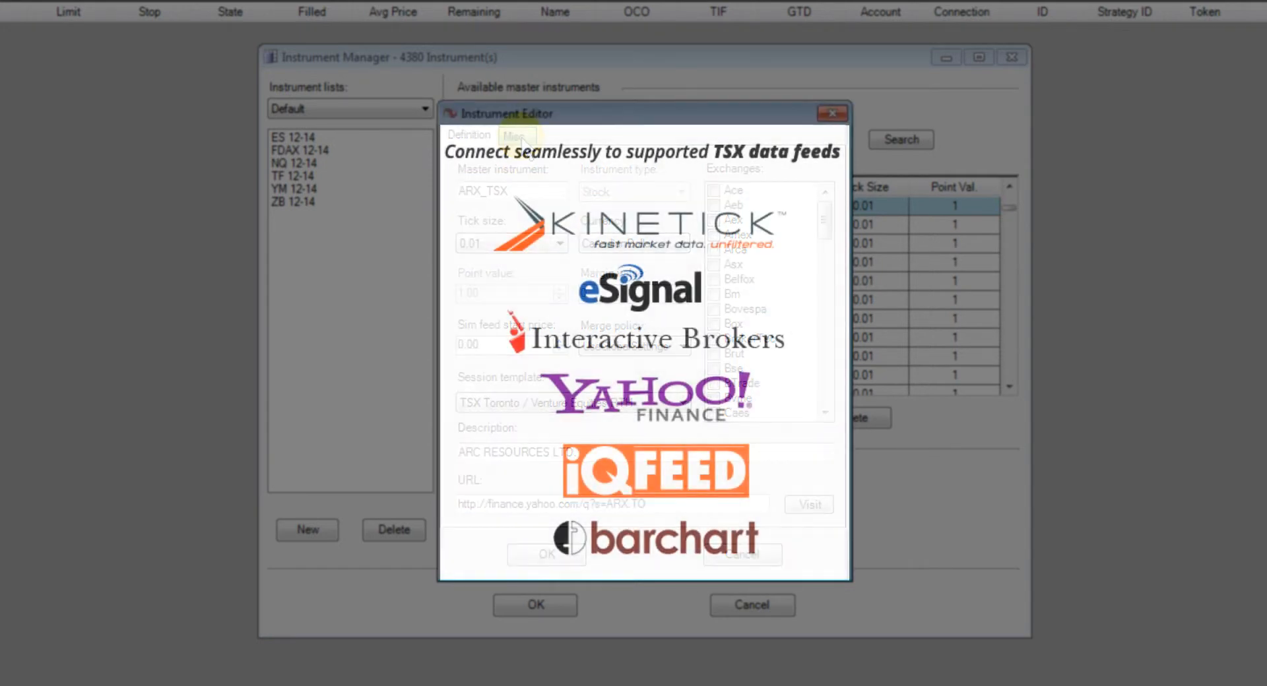
Close the ARX_TSX Instrument Editor.
click(515, 134)
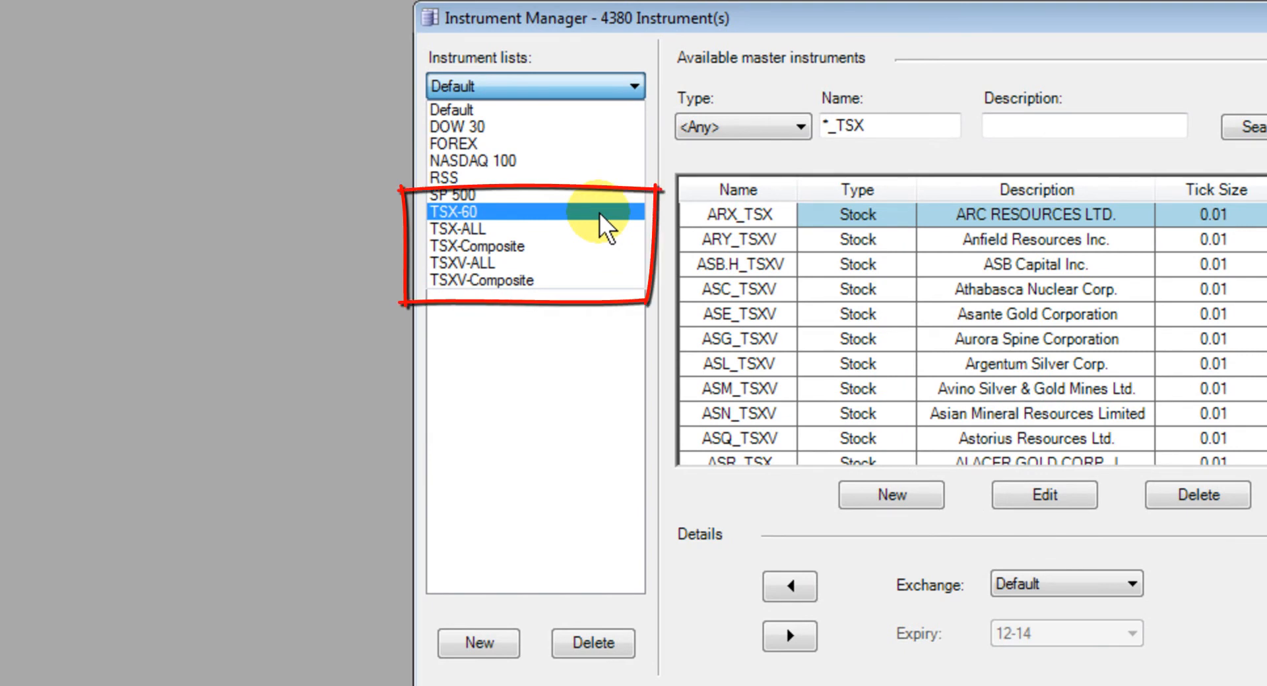
Browse the TSX-60, TSX-ALL and TSXV-Composite instrument lists in turn.
click(452, 194)
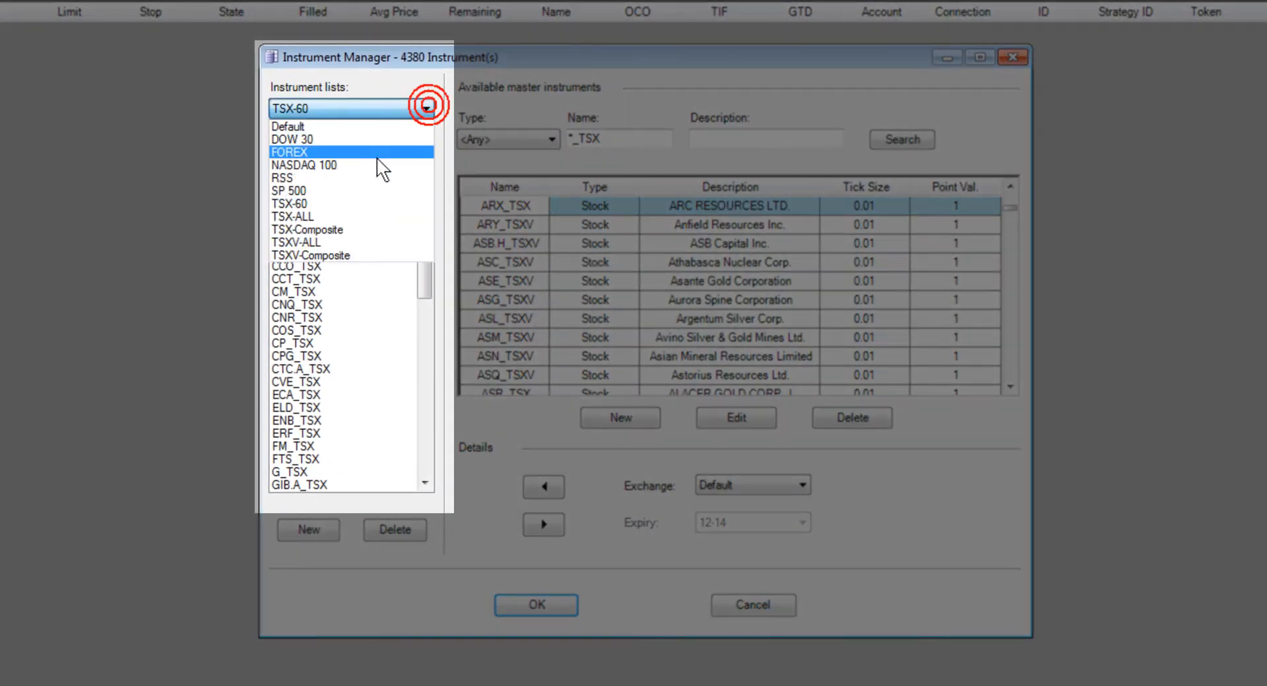
click(293, 216)
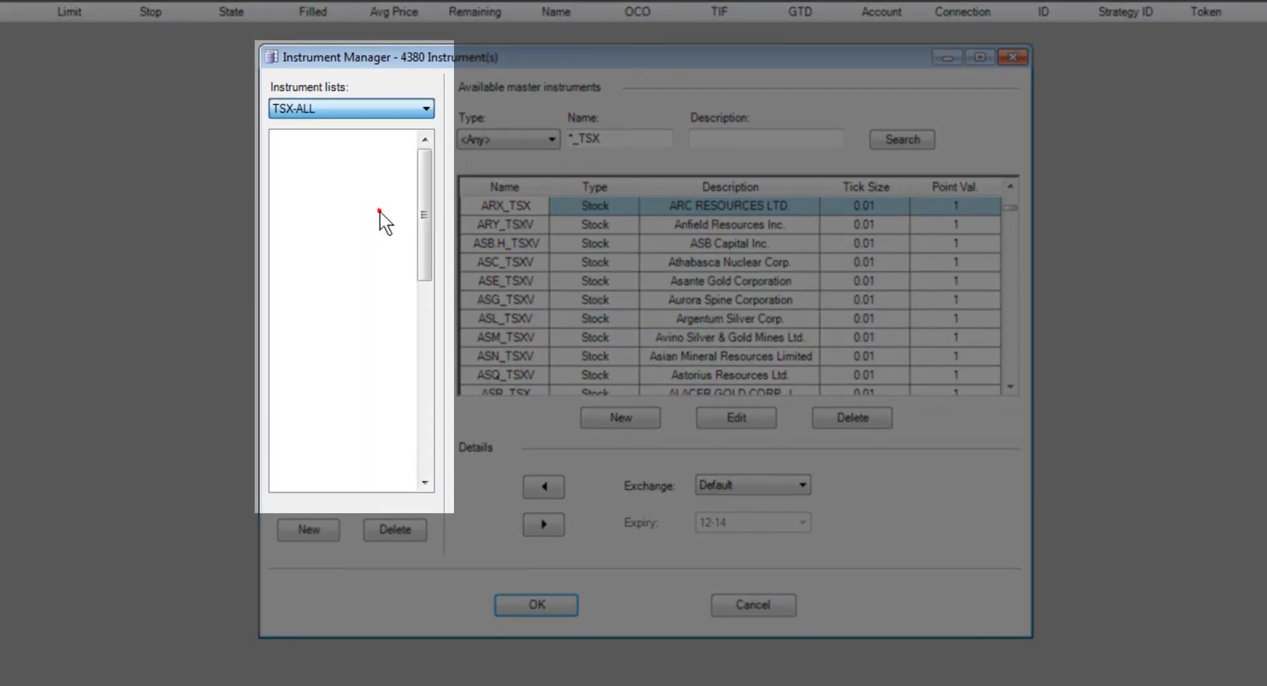
click(426, 108)
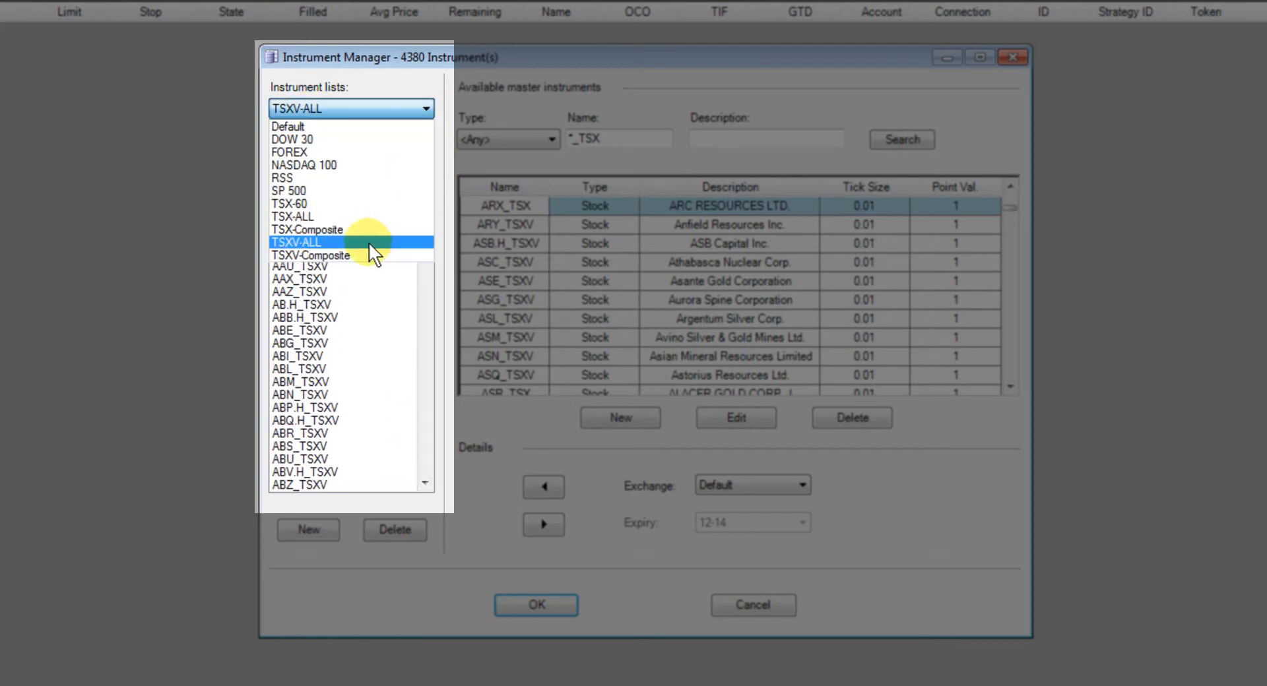
click(311, 256)
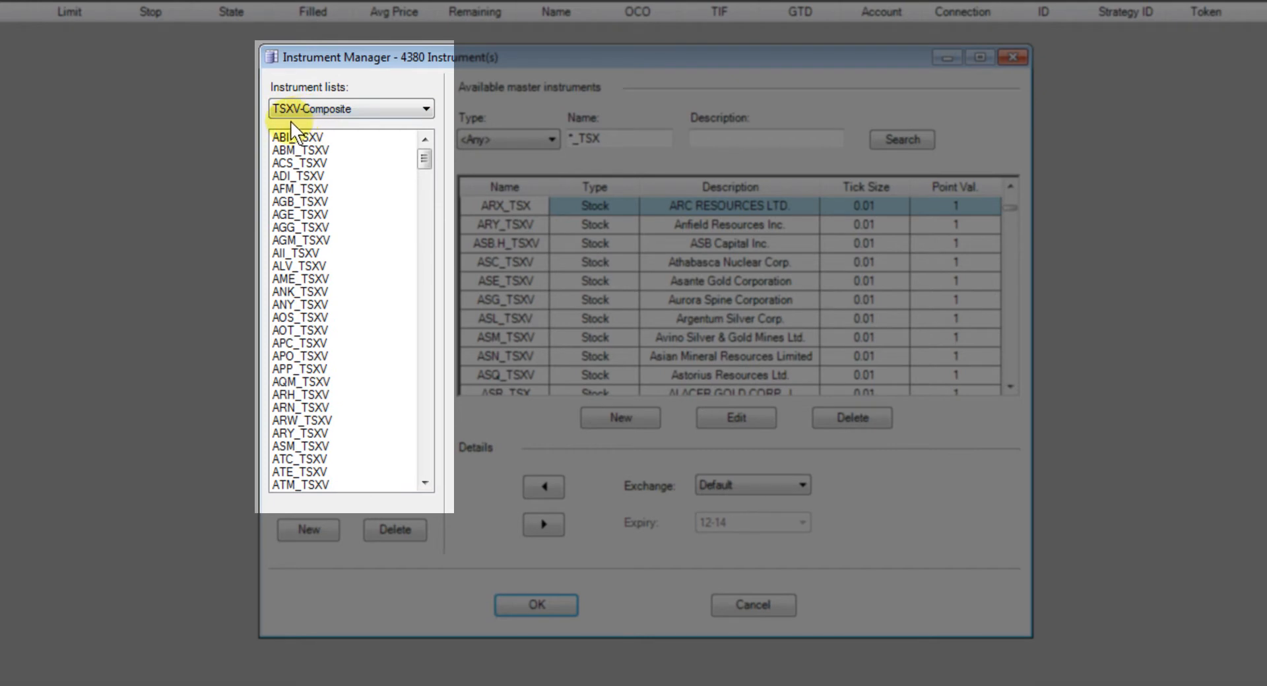
mouse_move(363, 125)
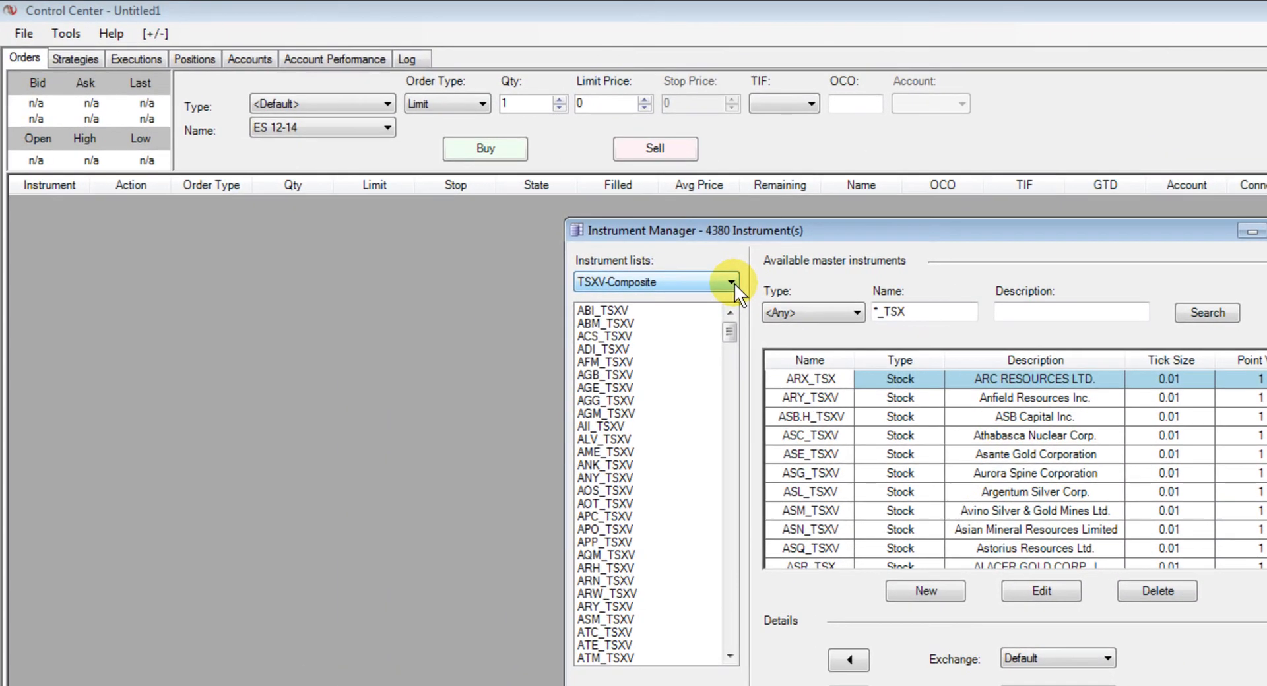
Set up a new ABX_TSX daily chart from TSX-60 using the GTT_TSXshares_RTH_Dark template.
click(24, 33)
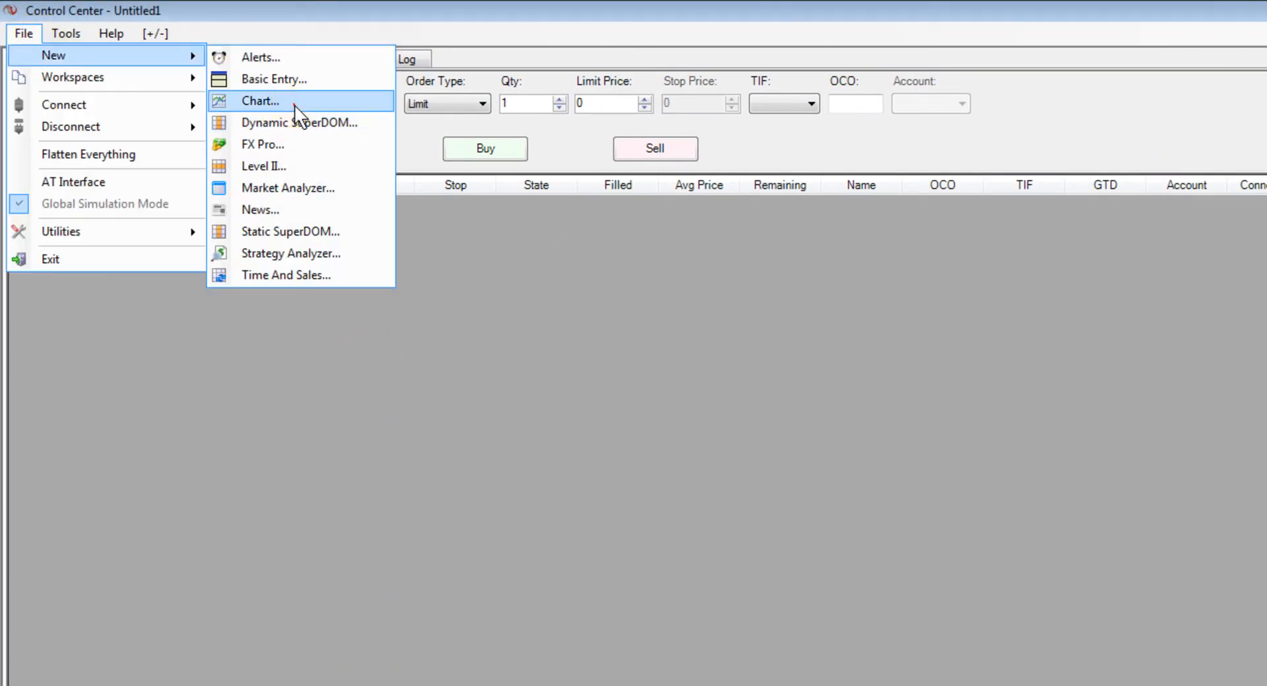
click(260, 100)
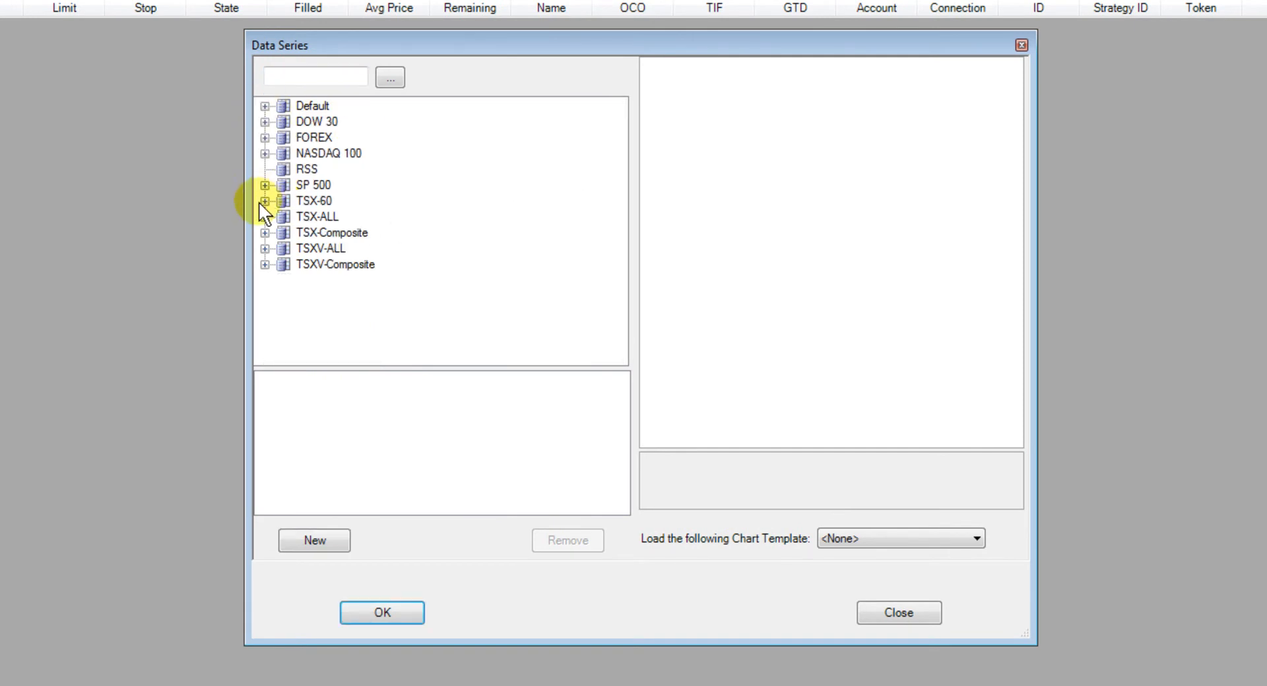
click(266, 201)
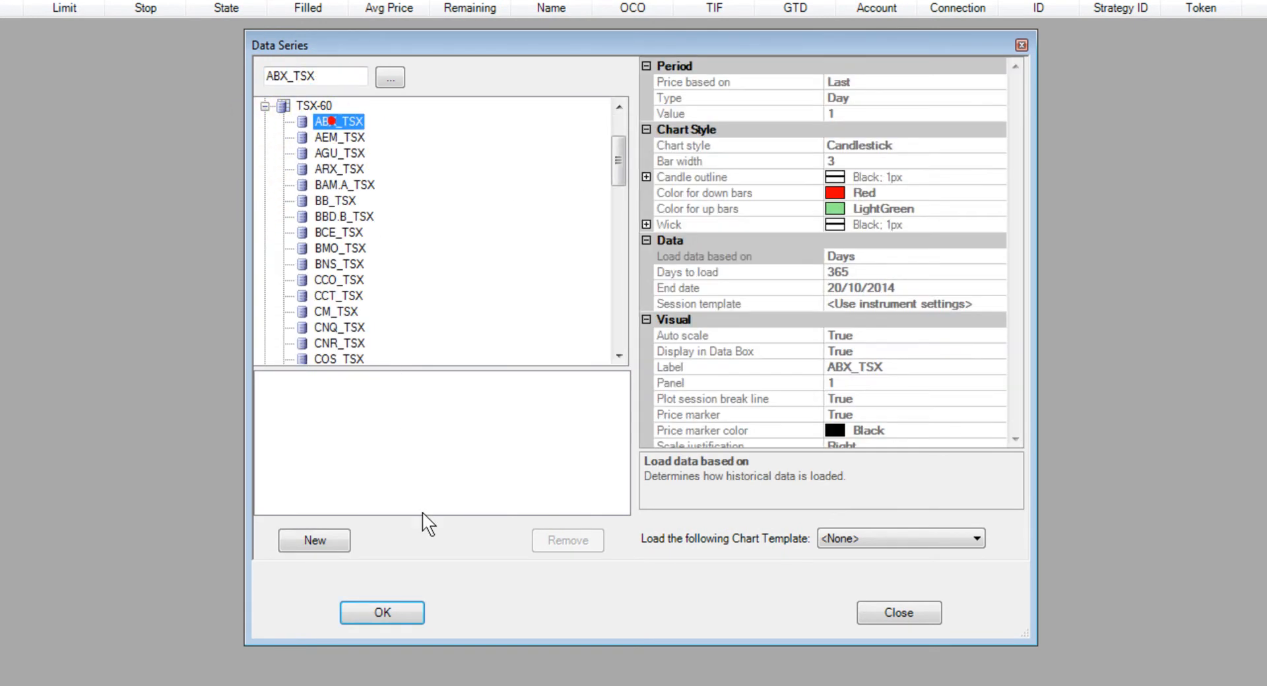
click(313, 541)
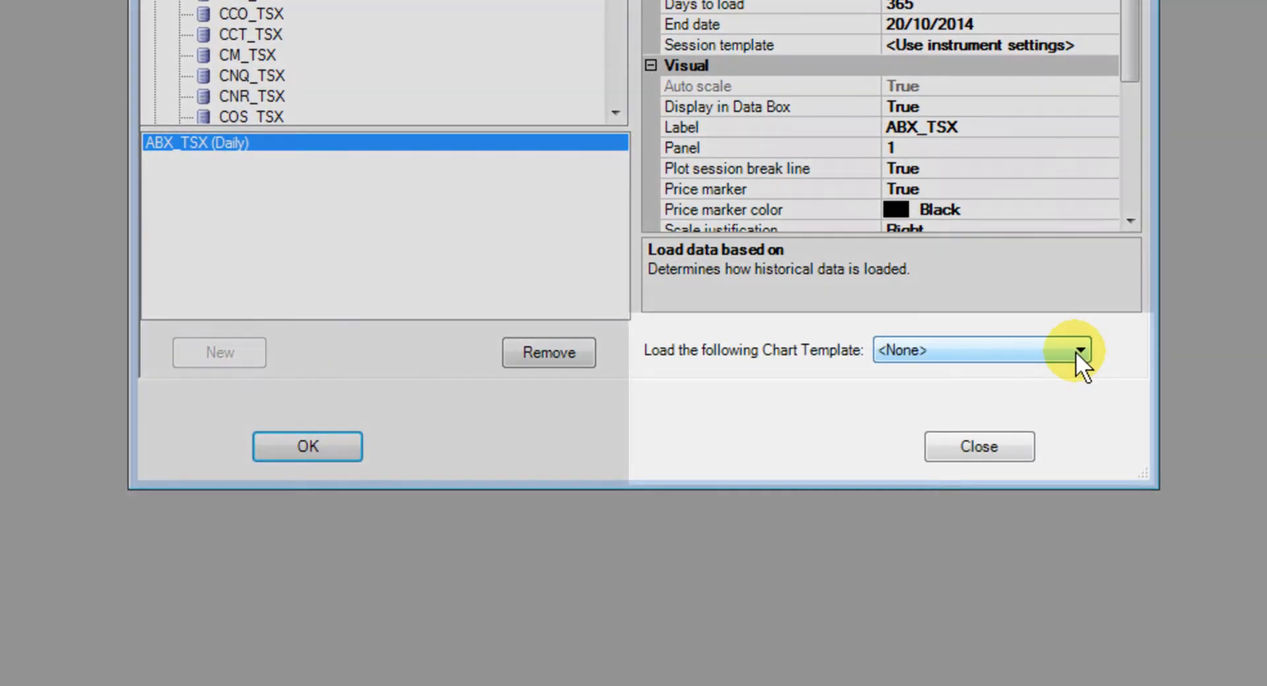
click(1081, 351)
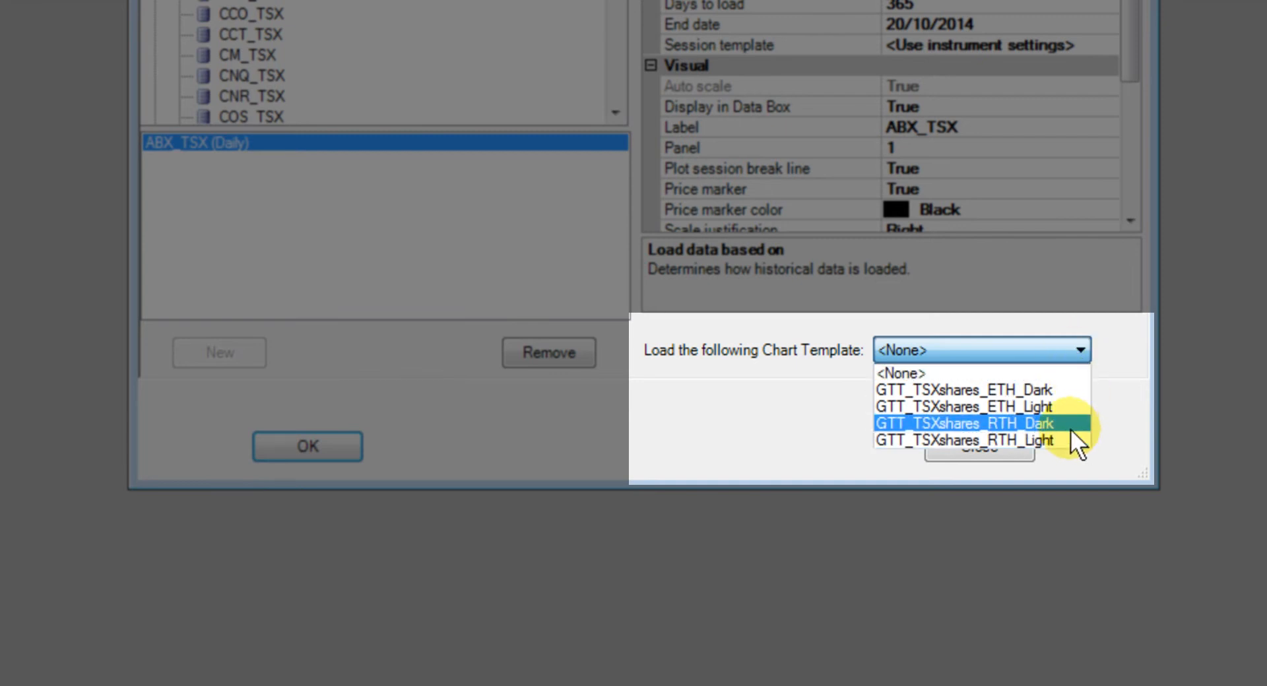
mouse_move(1056, 436)
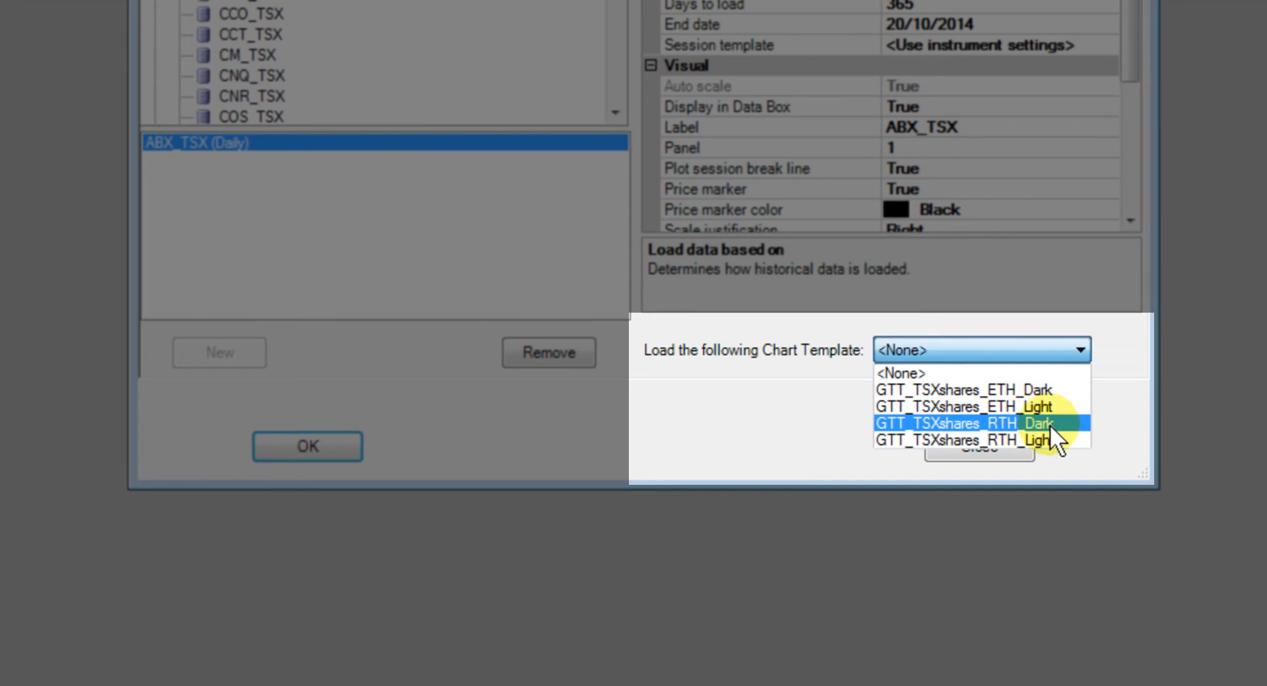
click(961, 423)
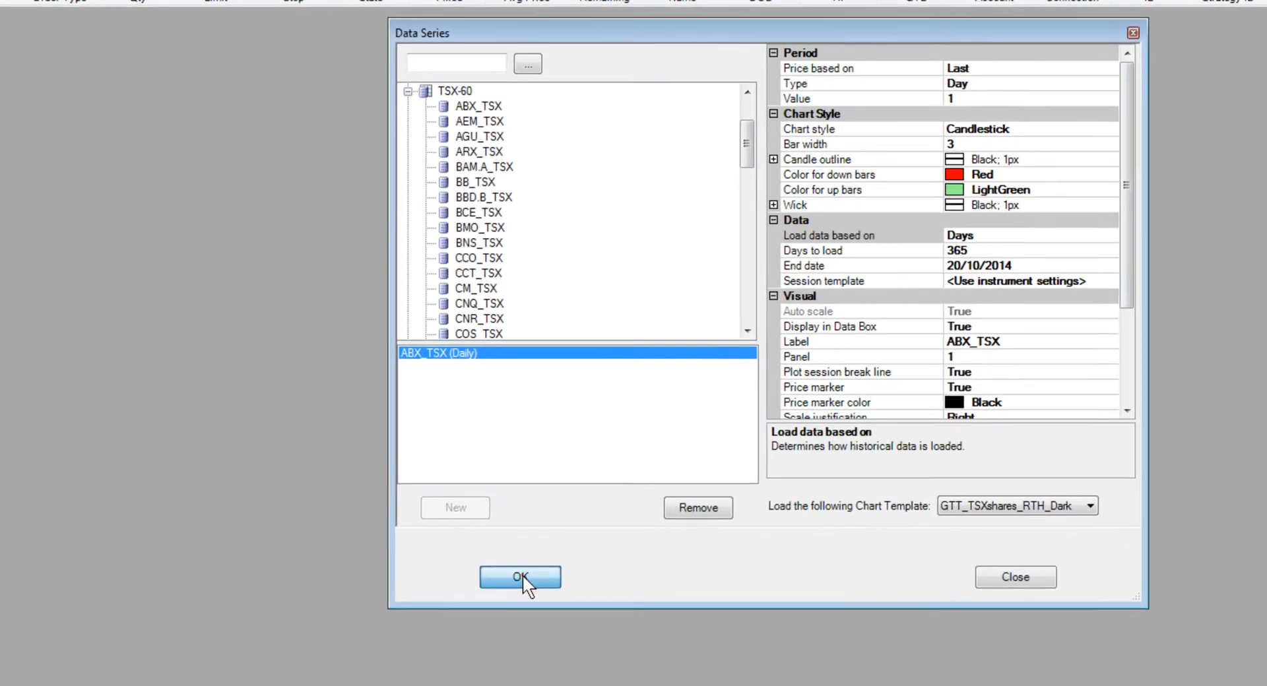
Confirm the Data Series dialog to create the ABX_TSX daily chart.
click(519, 577)
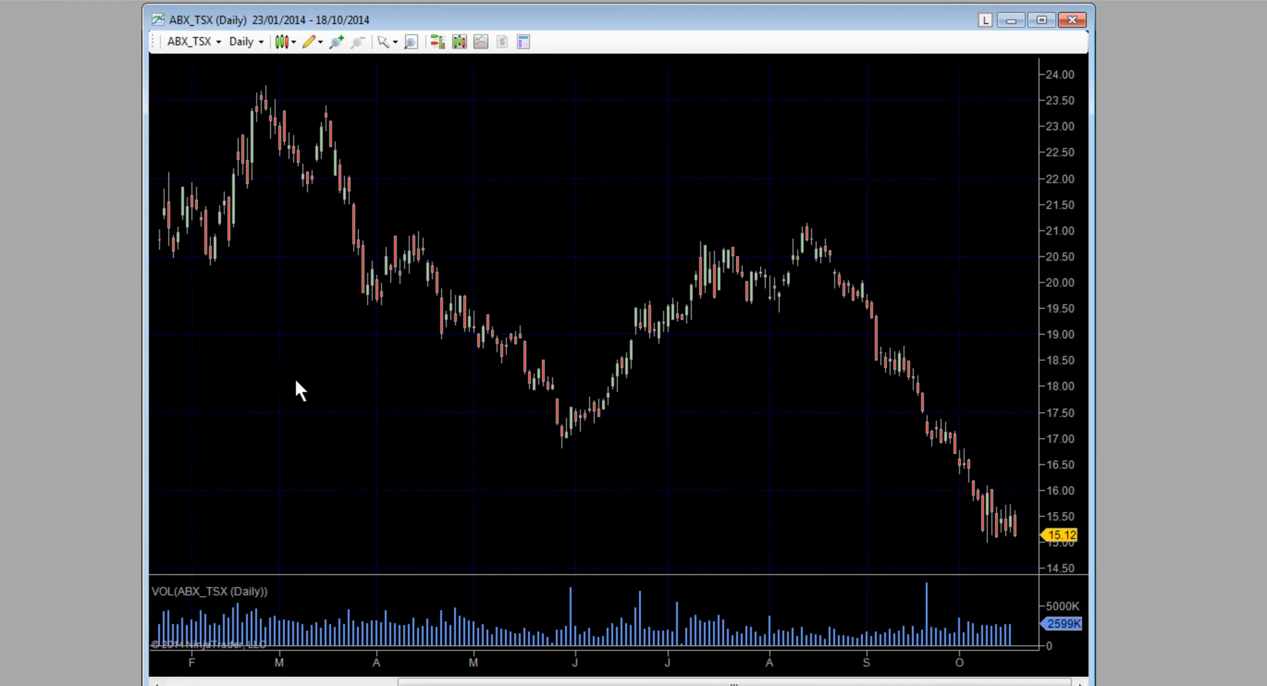
mouse_move(929, 558)
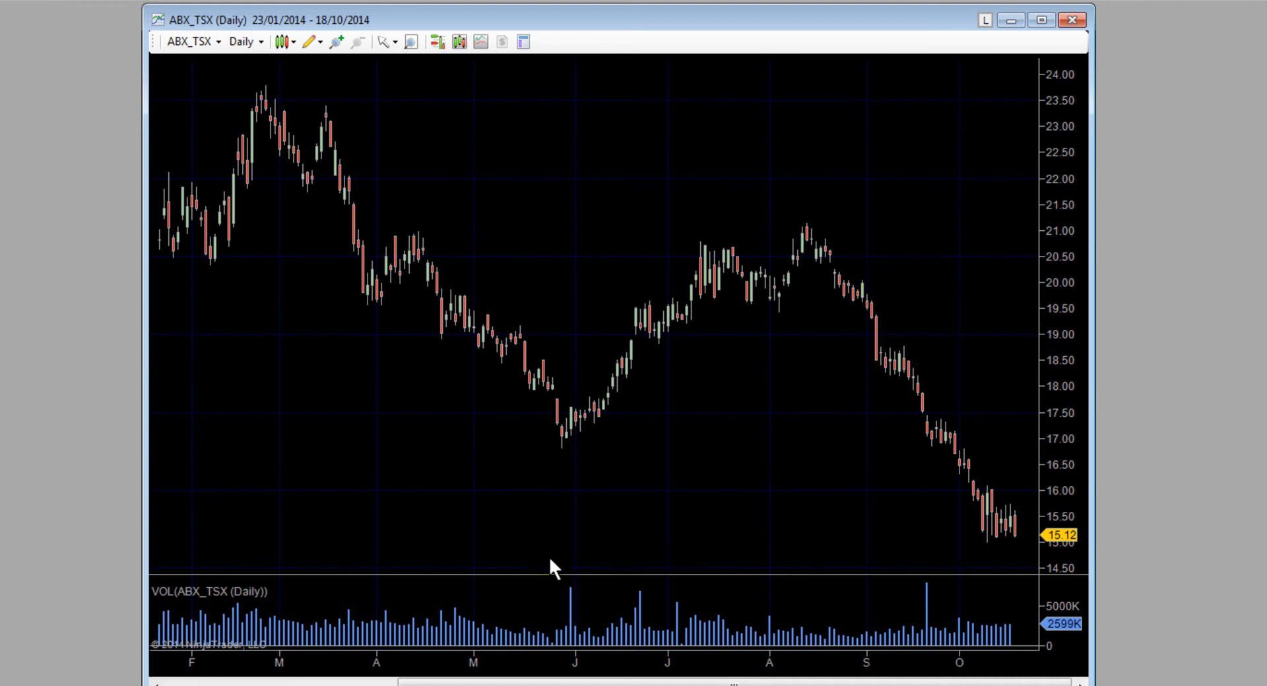
mouse_move(784, 493)
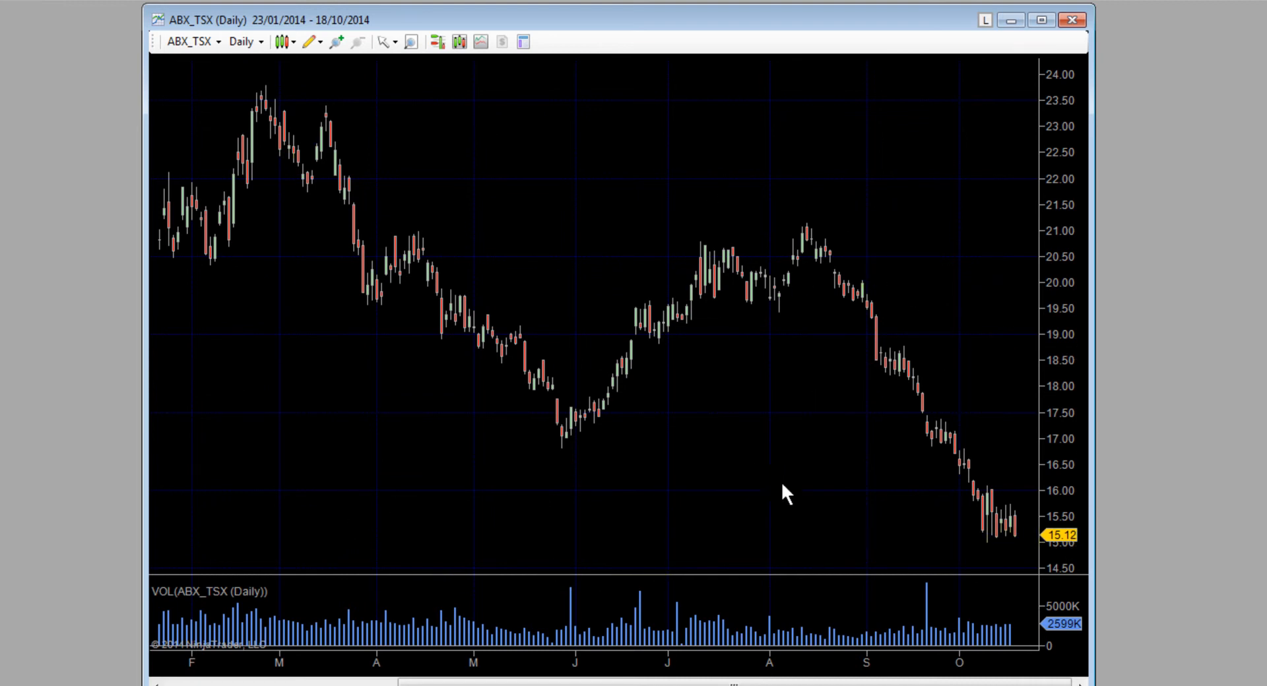
mouse_move(735, 430)
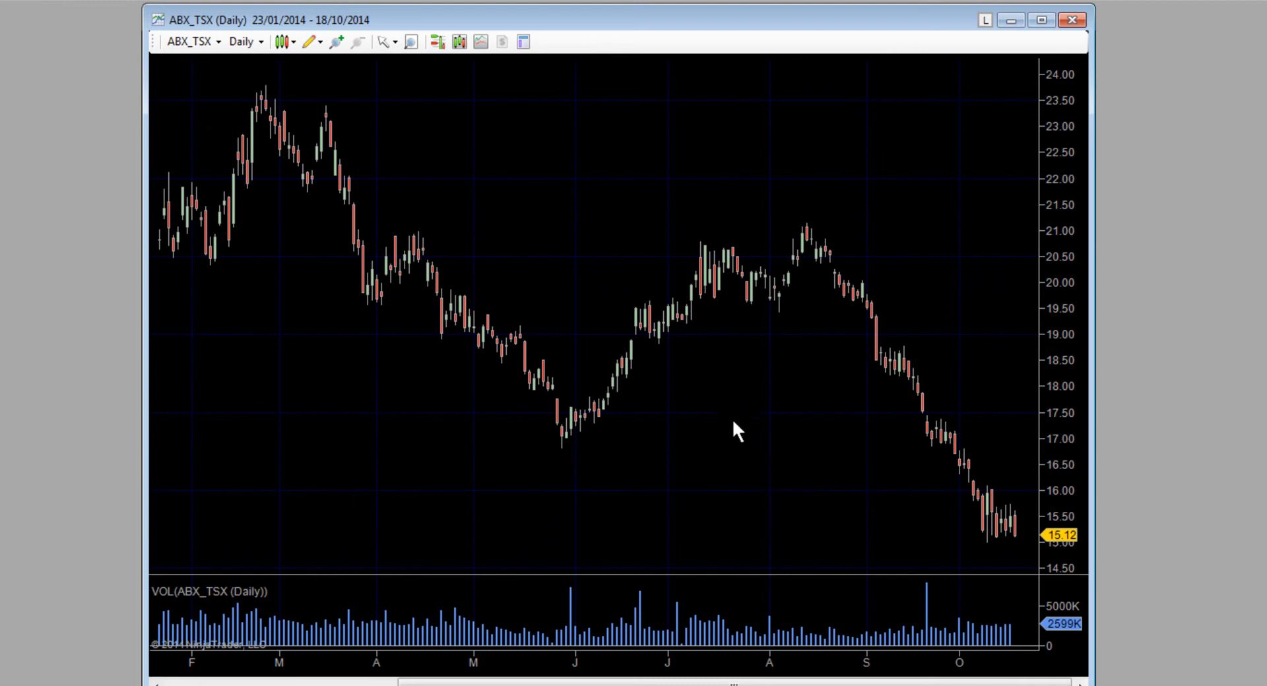
Load the GTT_TSXshares_RTH_Dark template onto the ABX_TSX chart via its right-click menu.
right_click(735, 429)
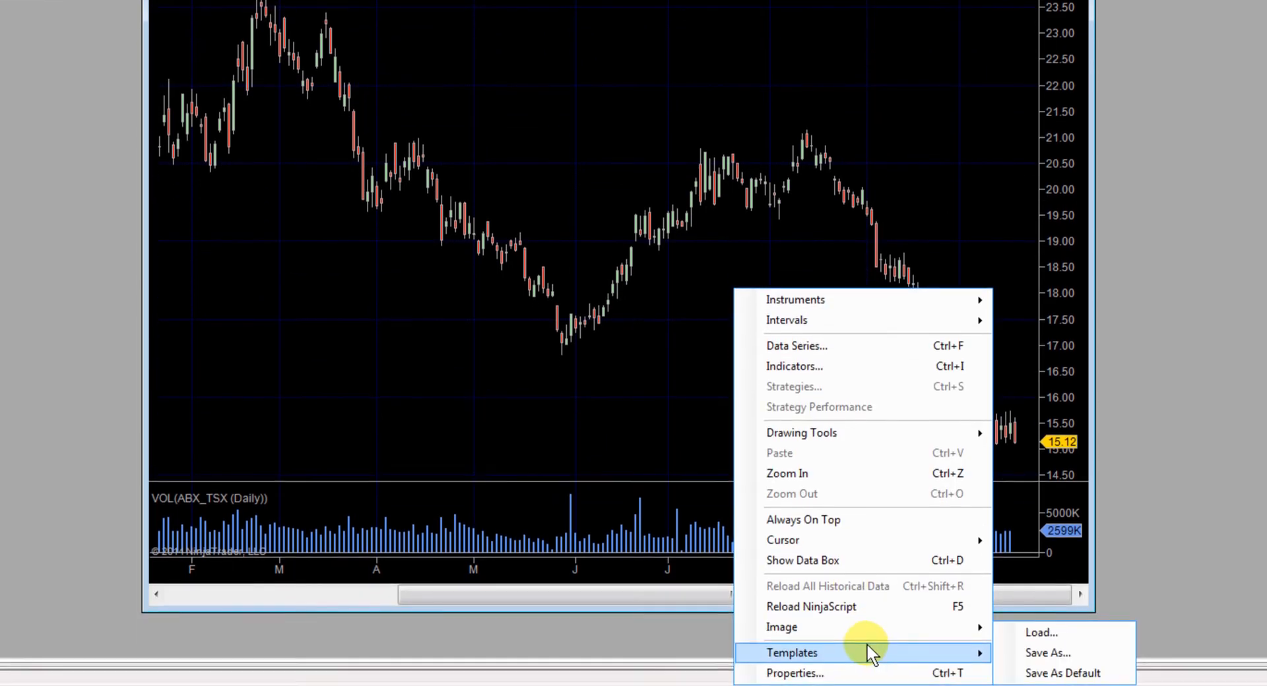
click(1041, 632)
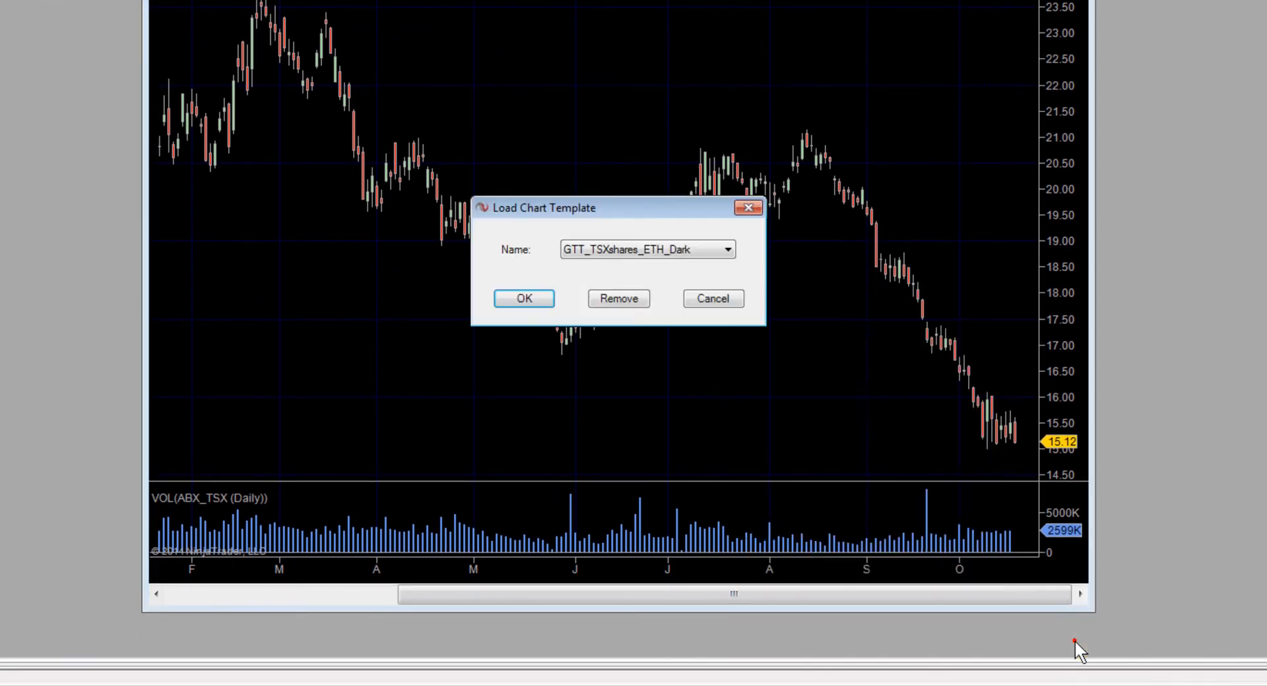
click(726, 249)
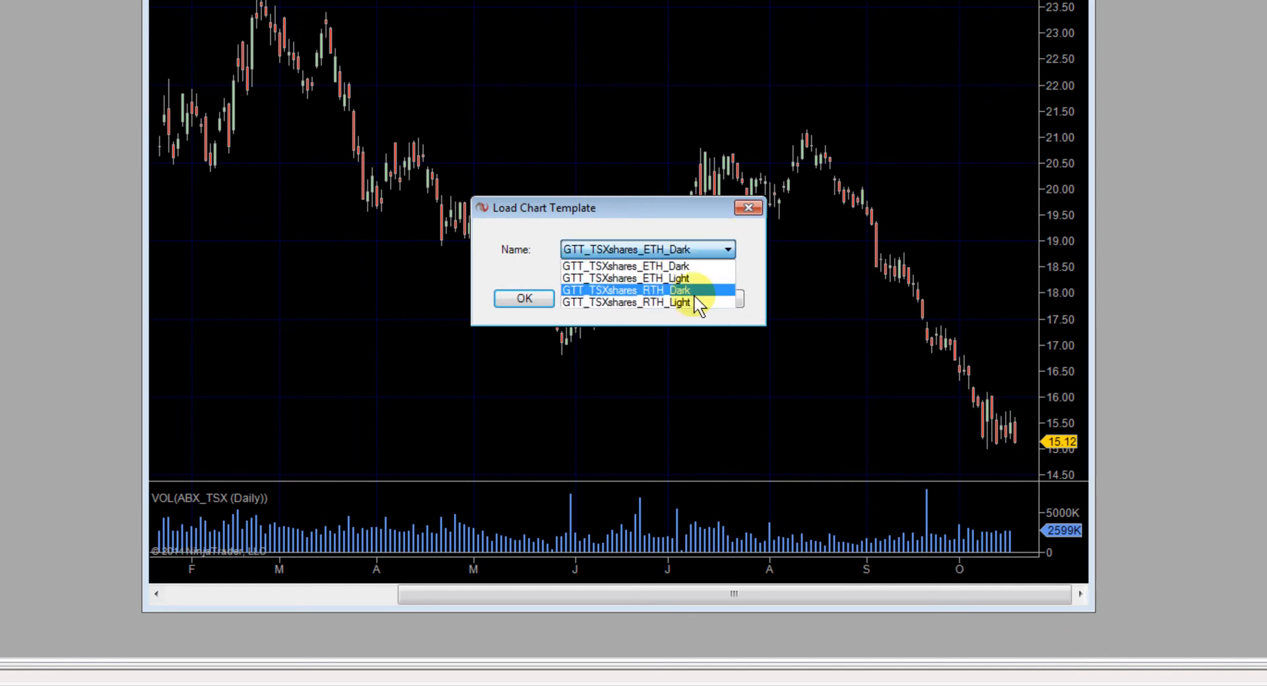
click(523, 298)
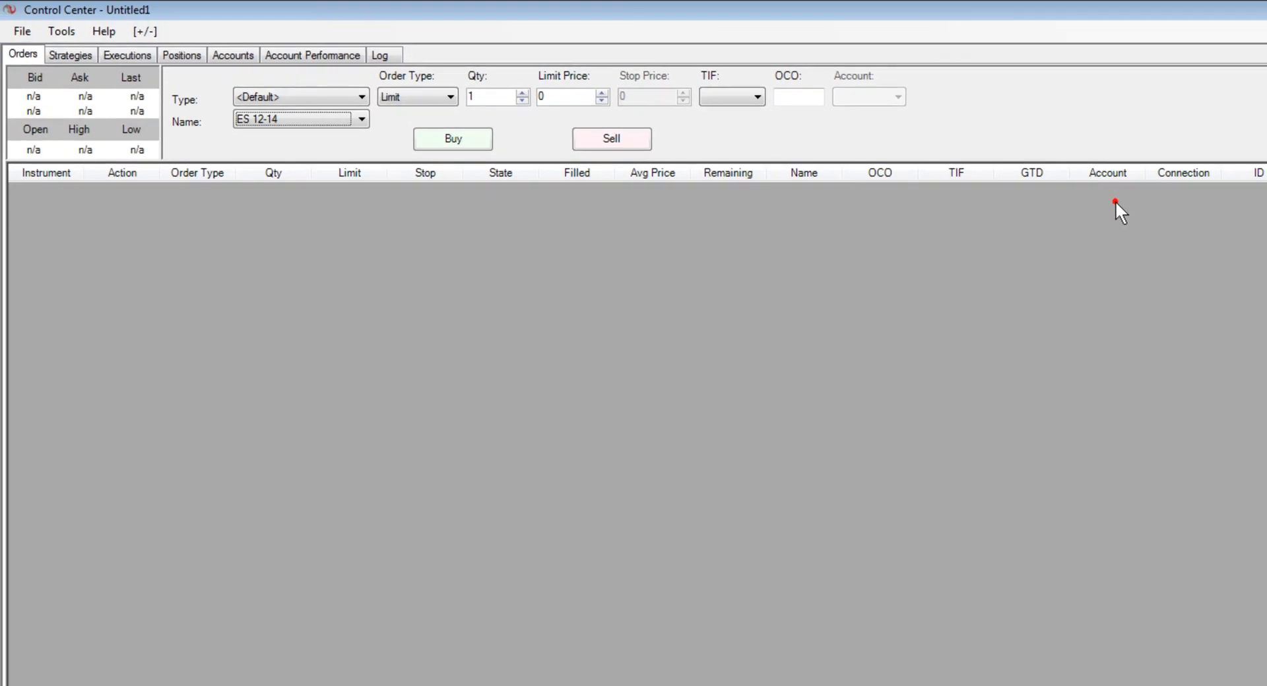
Create a new Market Analyzer and load the GTT_EasyLoad_DailyPriceVolume template showing prices, change, volume, high, low.
click(21, 32)
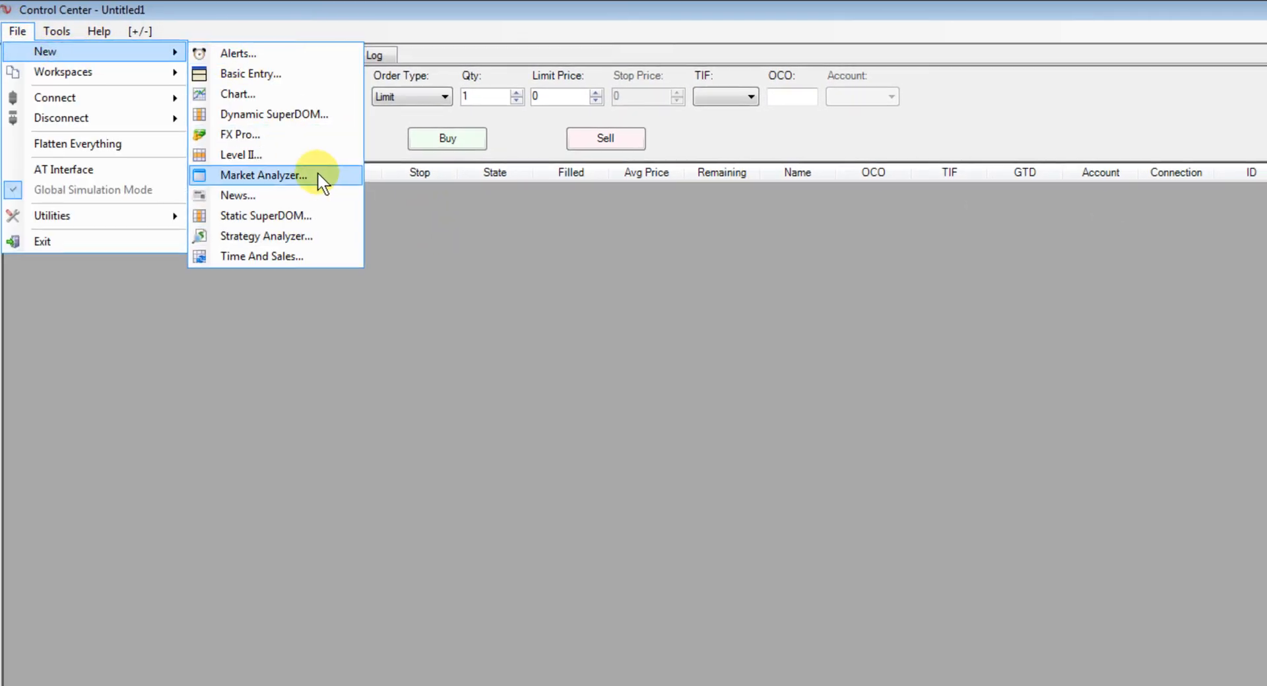
click(263, 176)
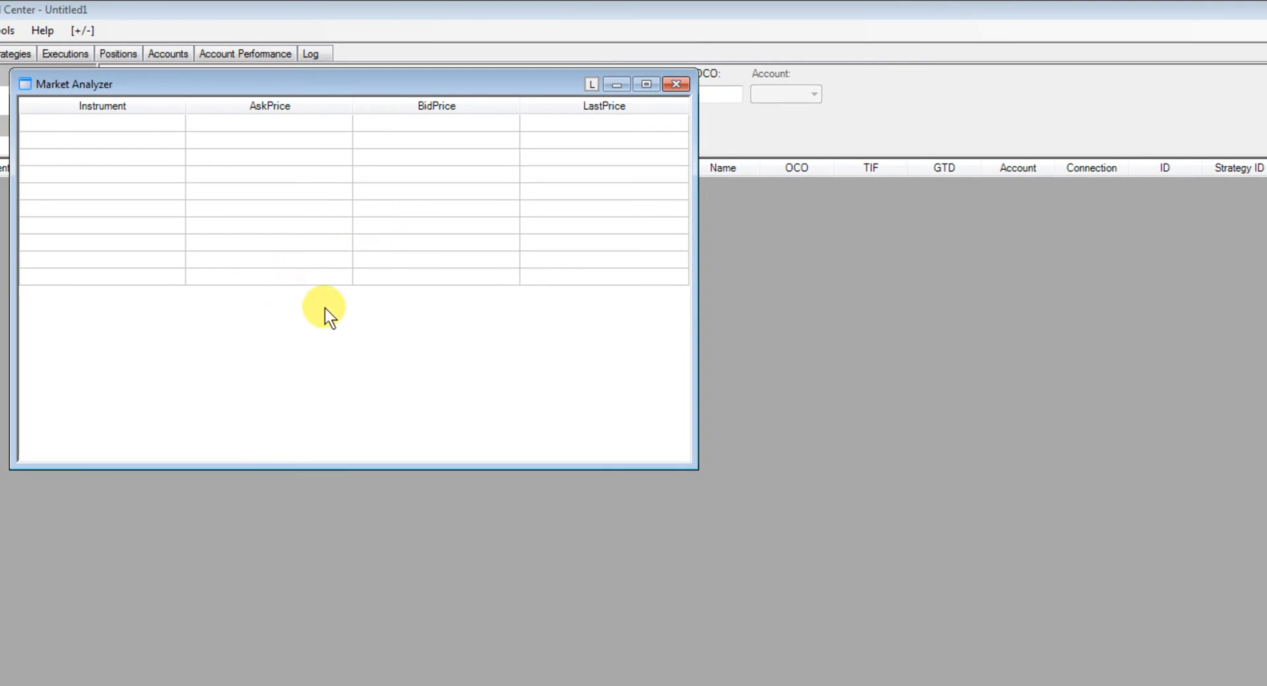
right_click(323, 312)
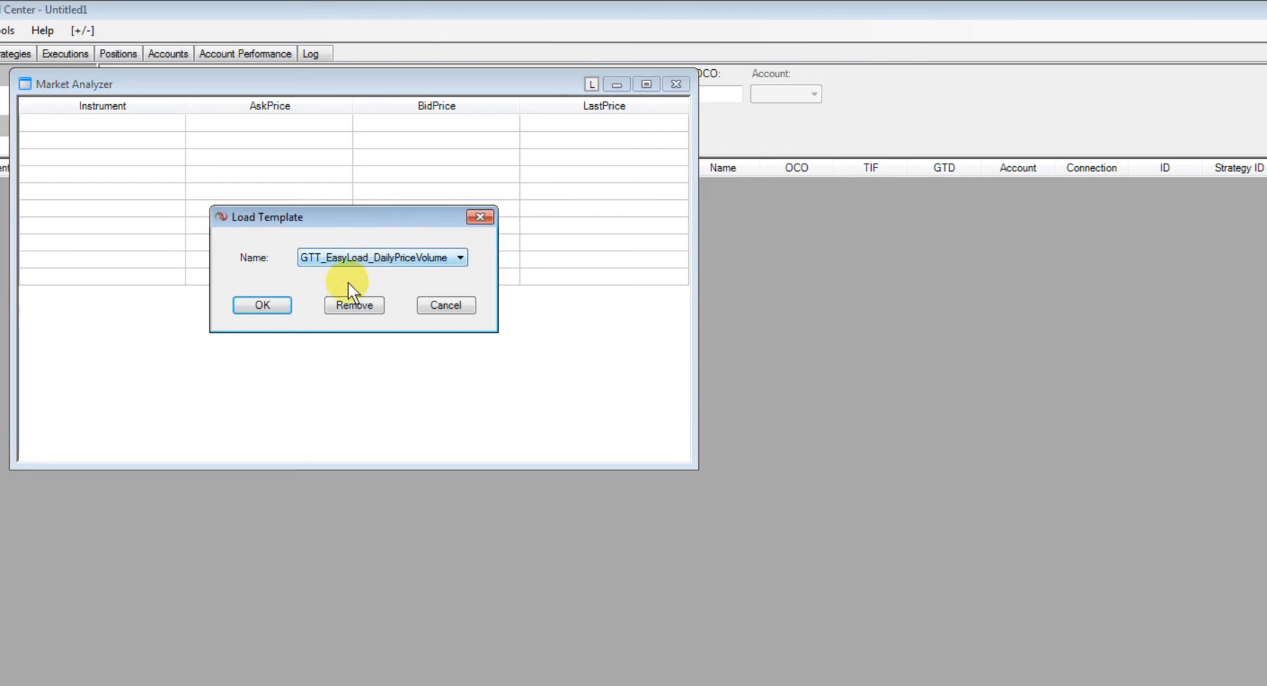
click(261, 305)
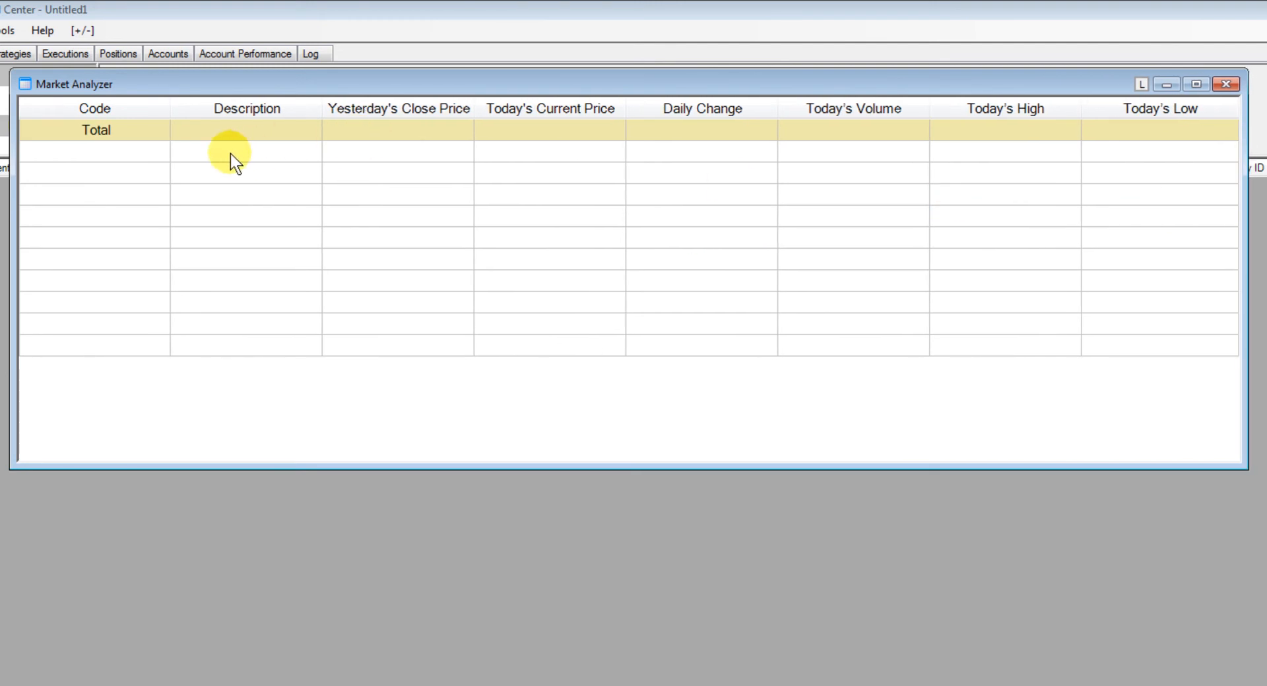
click(95, 108)
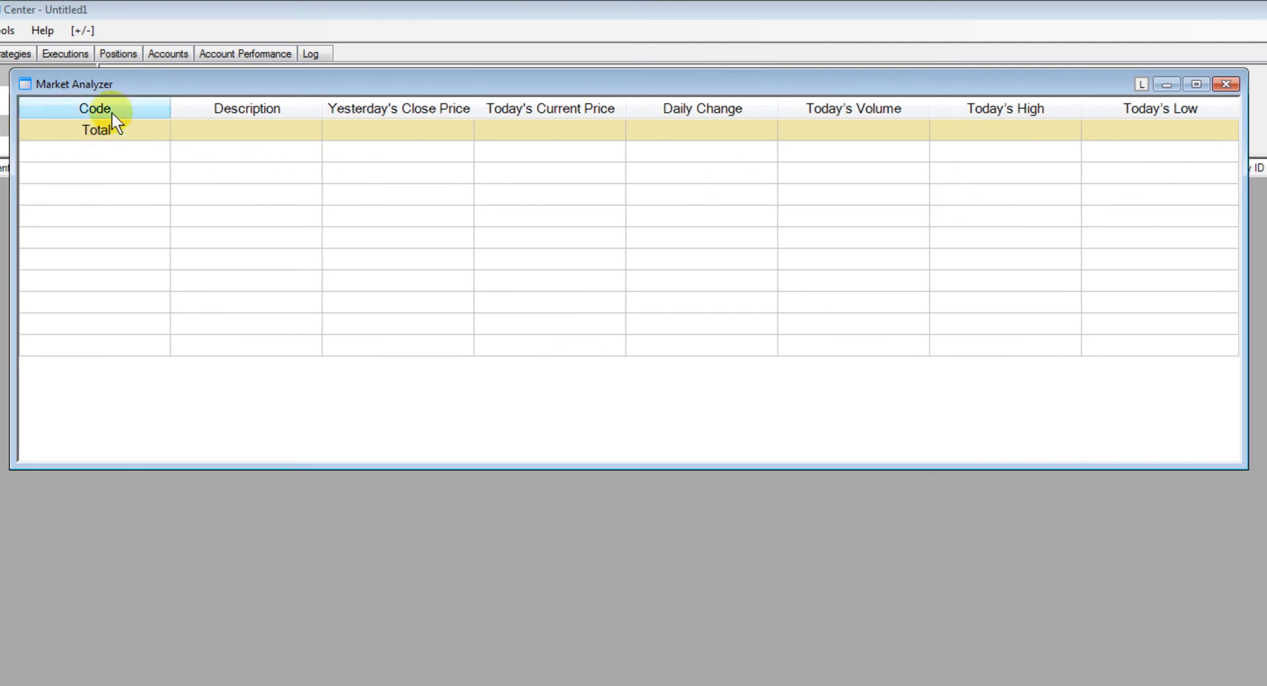
mouse_move(400, 129)
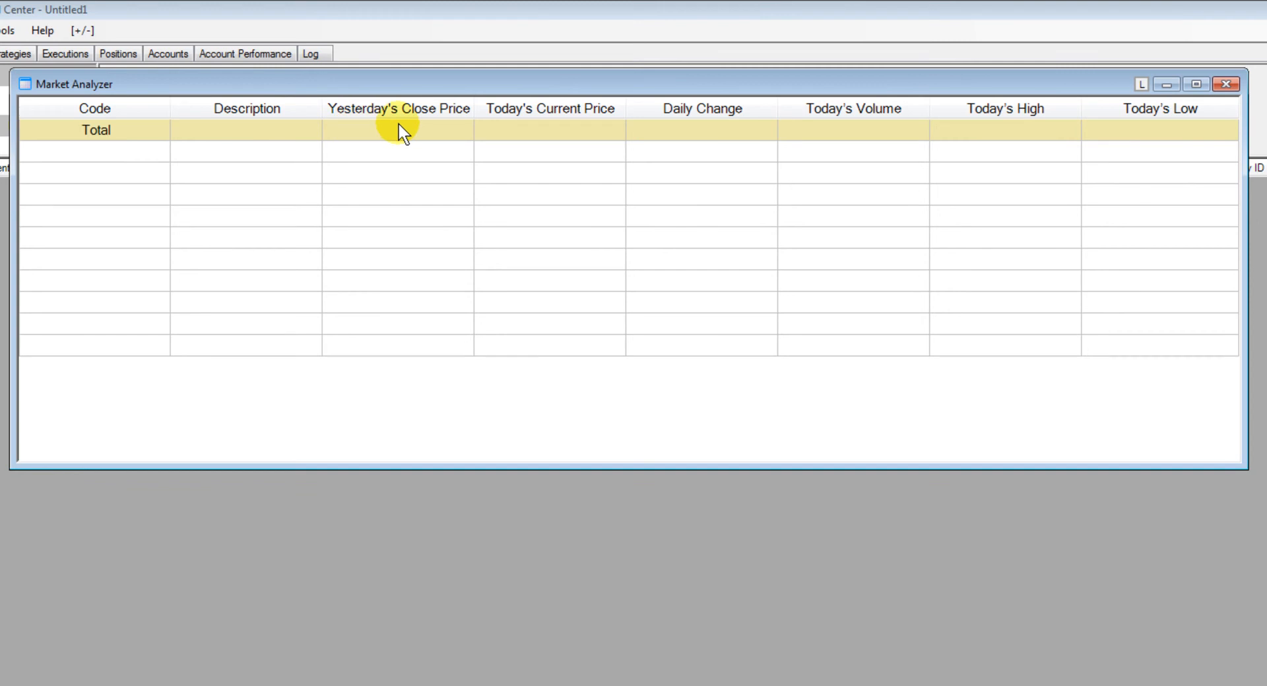
mouse_move(412, 154)
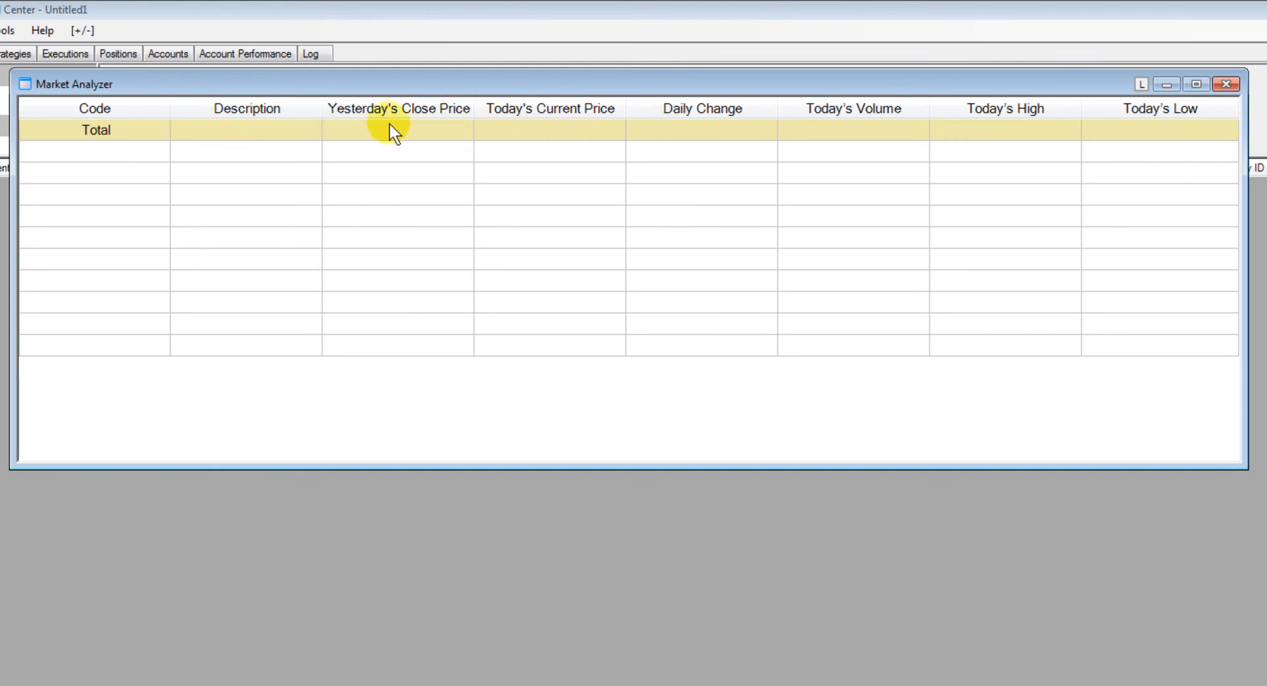
mouse_move(760, 130)
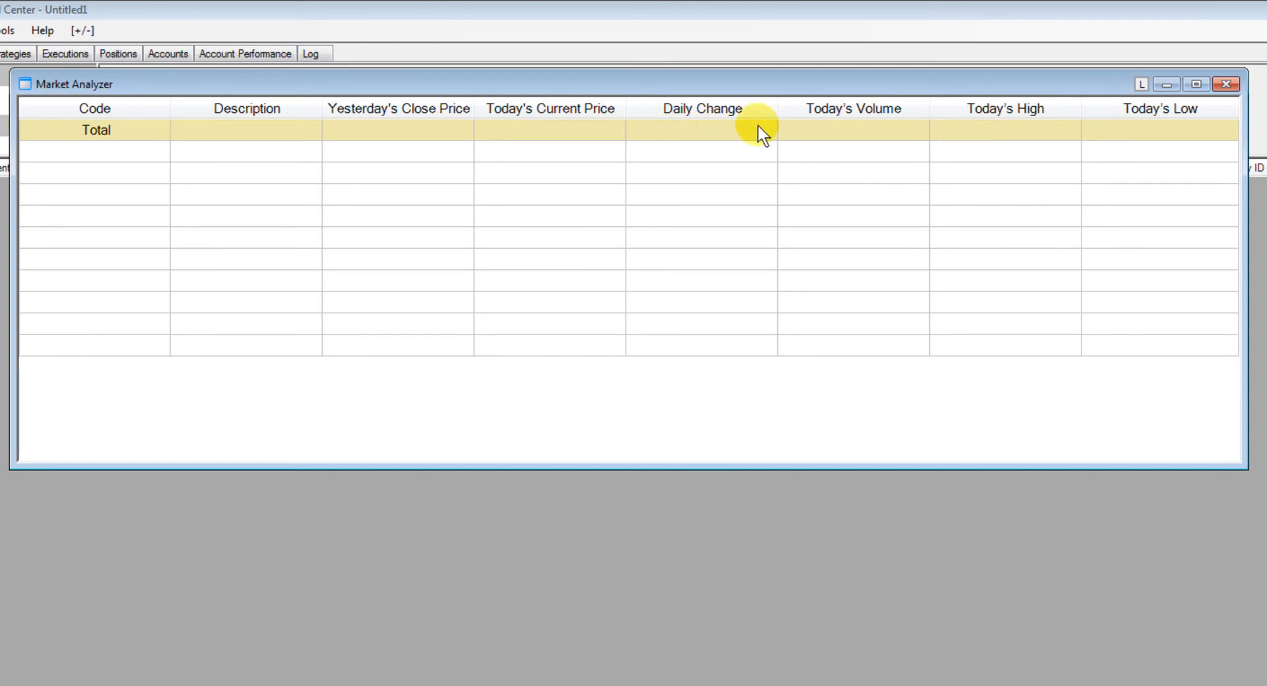
mouse_move(1066, 248)
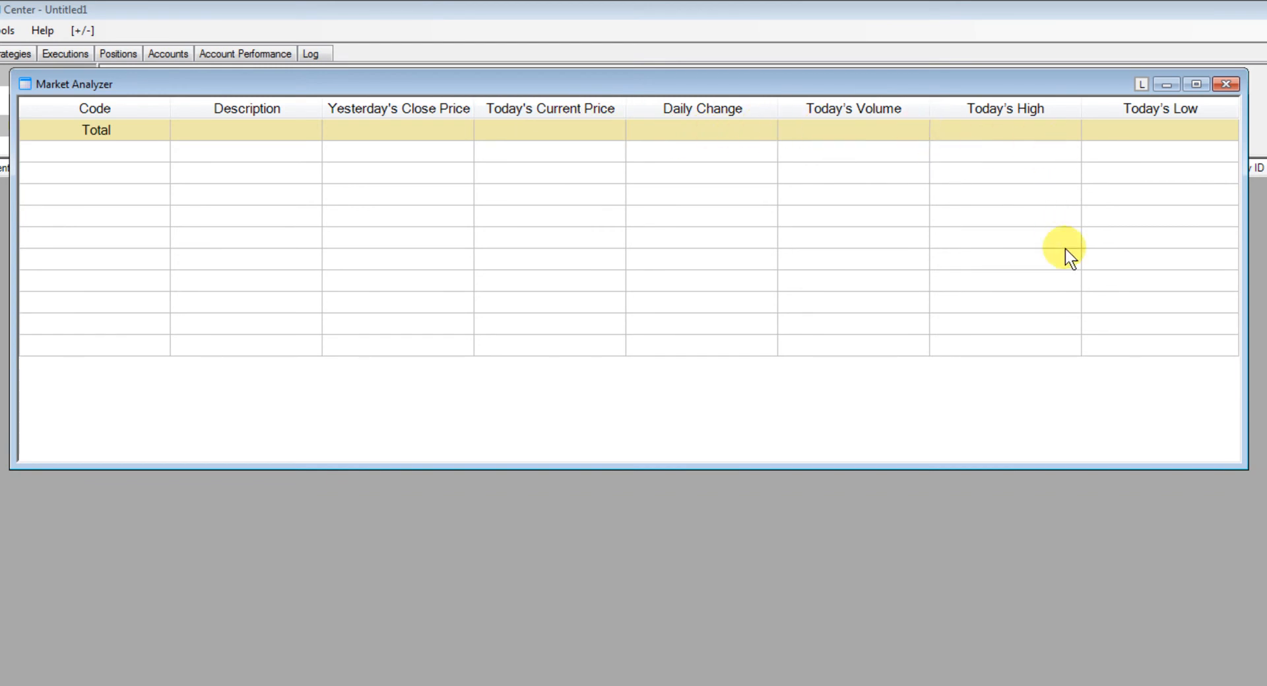